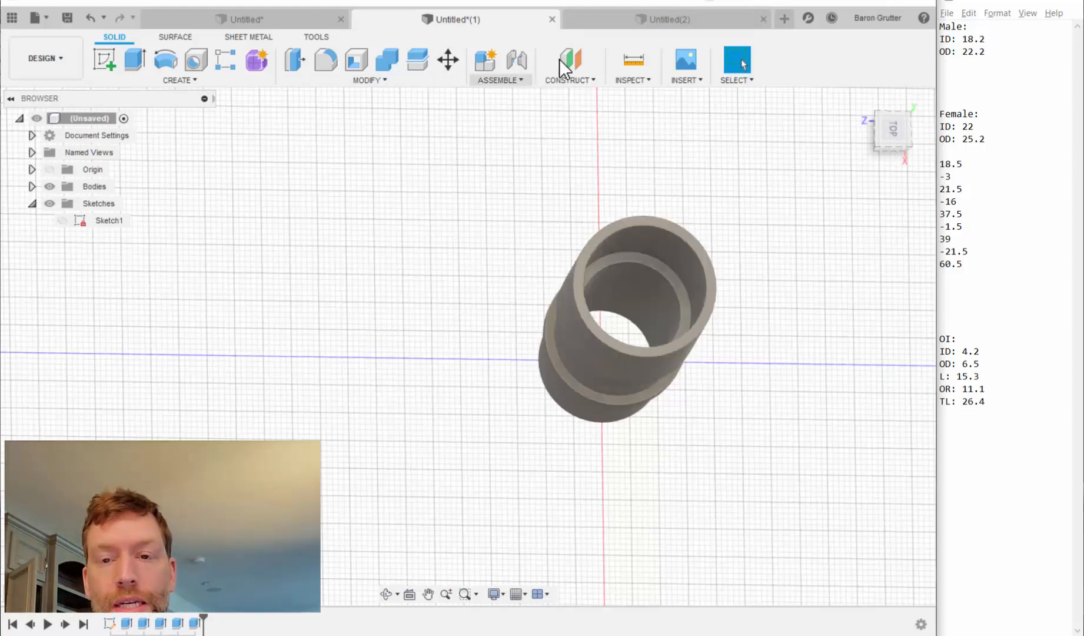
Step: Switch to the empty Untitled(2) design document
{"action": "left_click", "coordinate": [667, 19]}
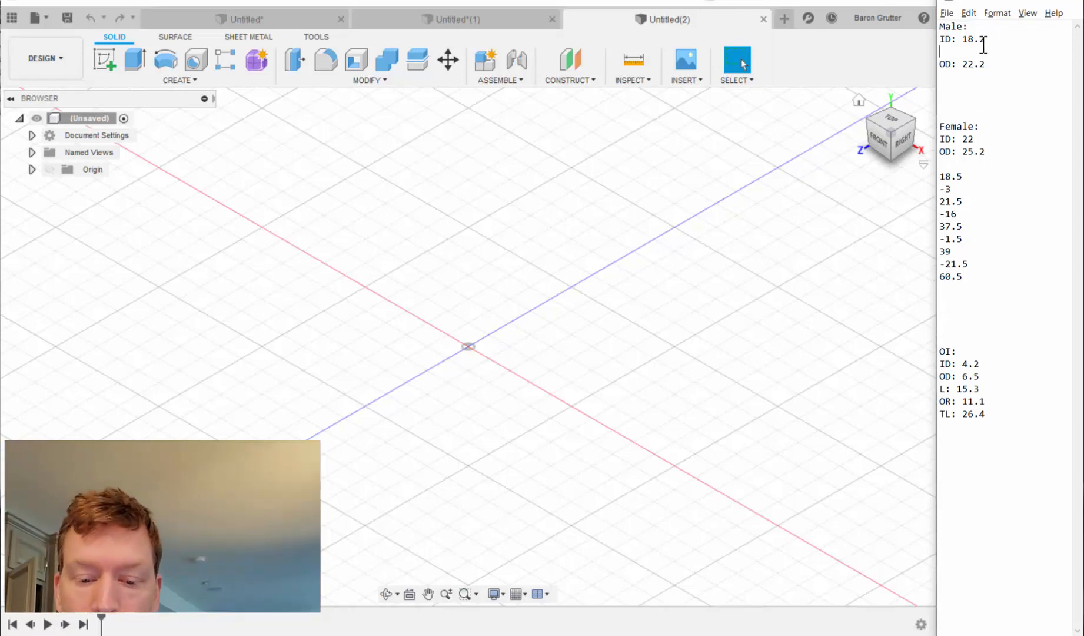
Step: Note the male radii IR 9.1 and OR 11.1 under the Male section
{"action": "type", "text": "IR:"}
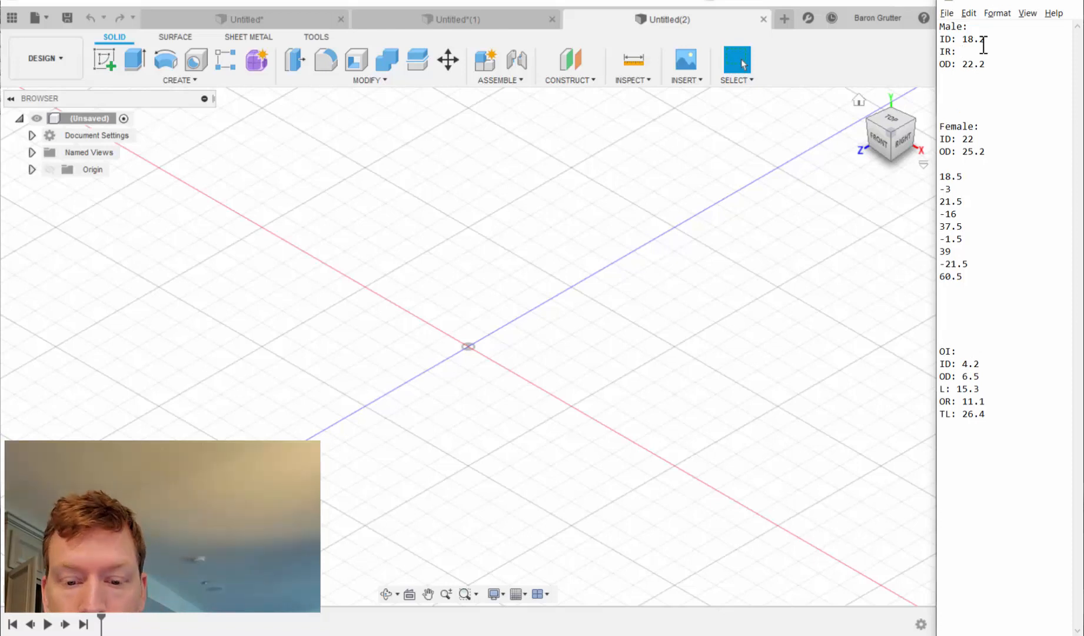
{"action": "type", "text": "9.1"}
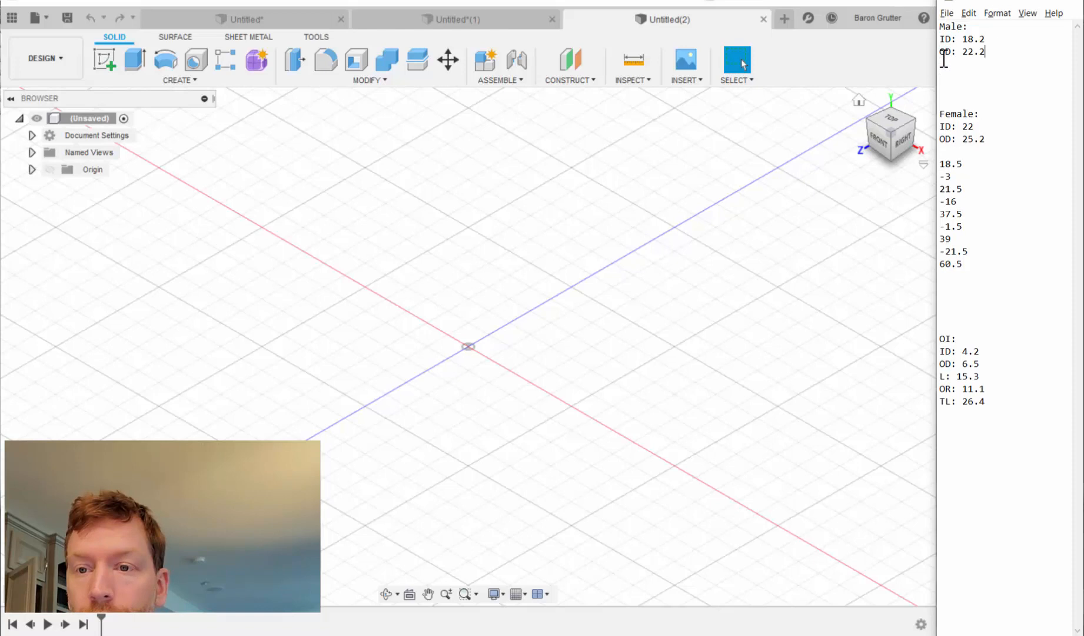
{"action": "type", "text": "R: 9.1"}
{"action": "type", "text": "OR:"}
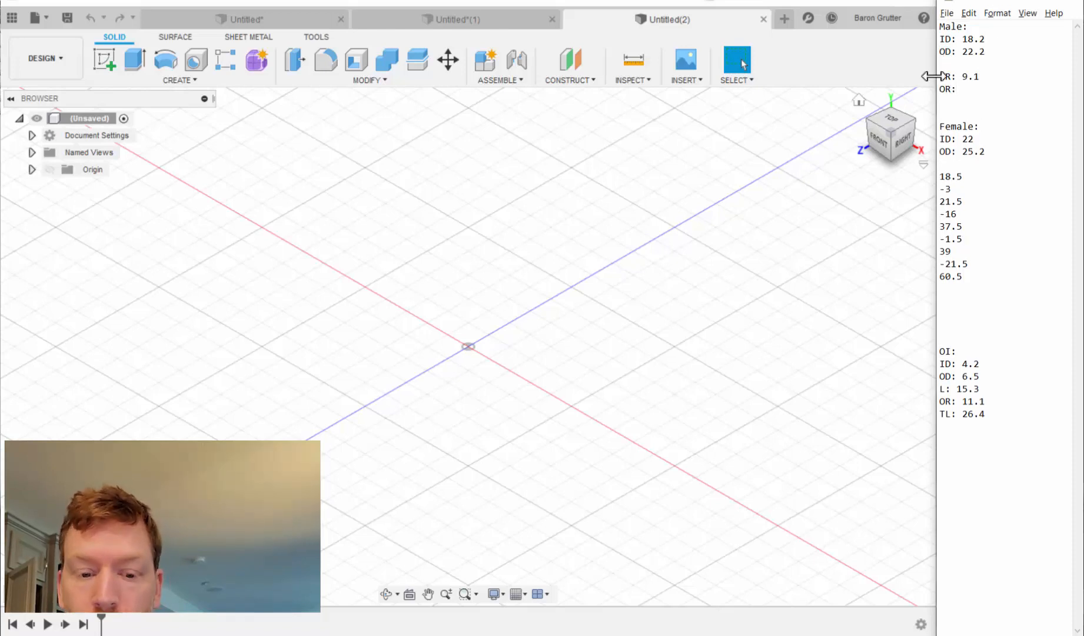
{"action": "type", "text": "11.1"}
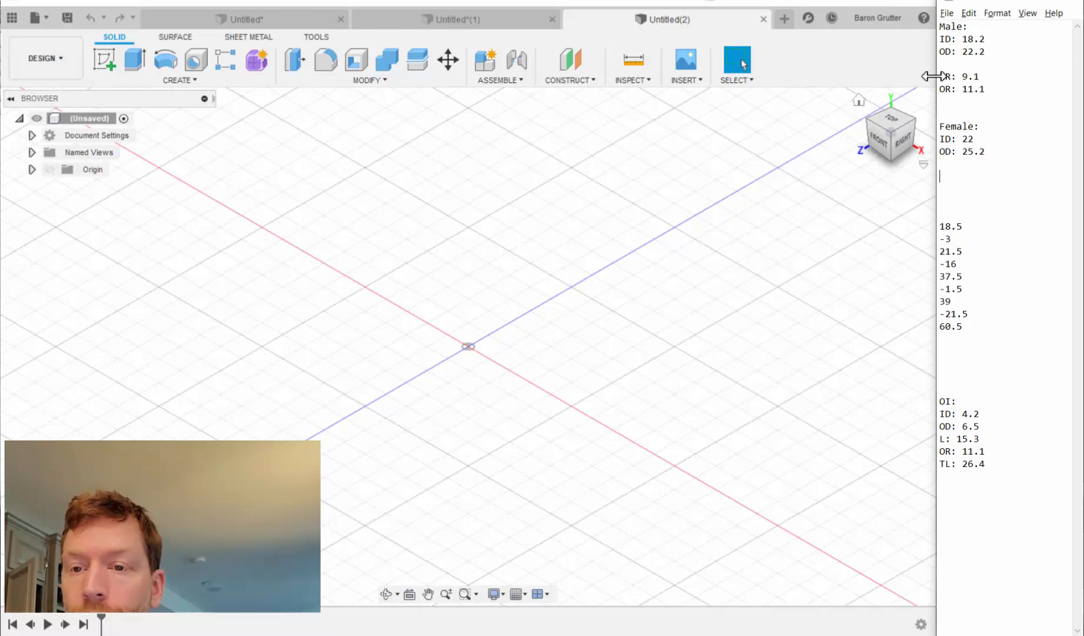
Step: Note the female radii IR 11 and OR 12.6 under the Female section
{"action": "type", "text": "IR:"}
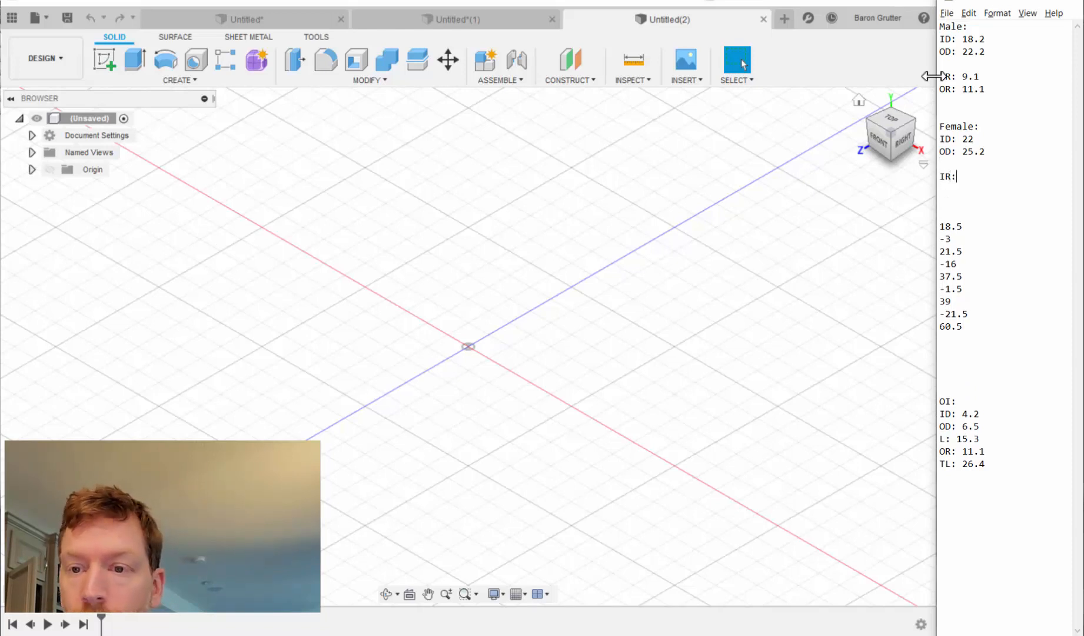
{"action": "type", "text": "11"}
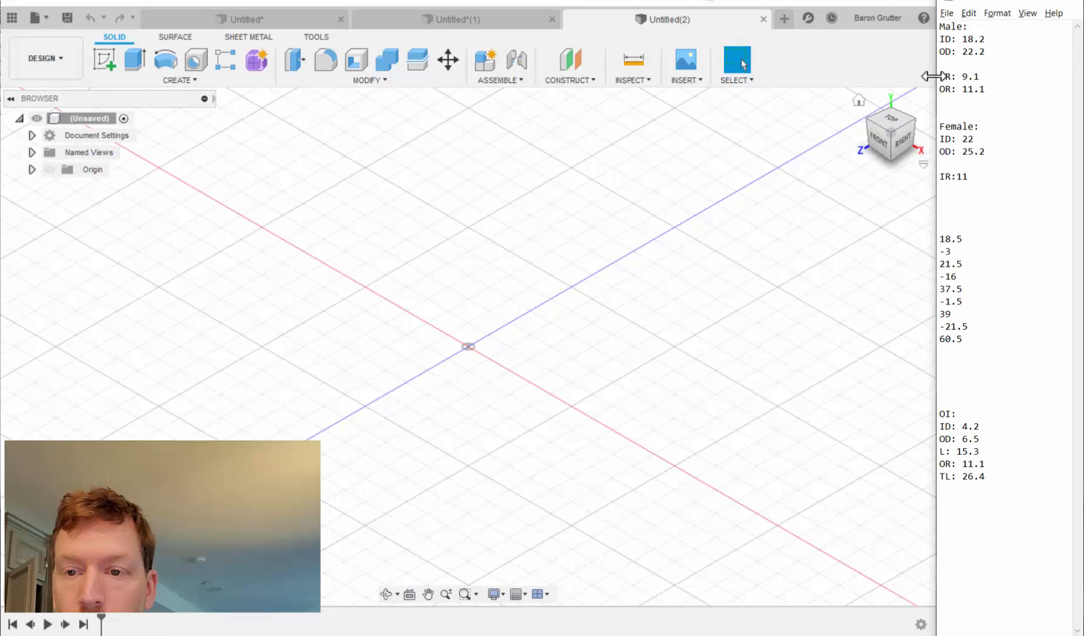
{"action": "type", "text": "OR:"}
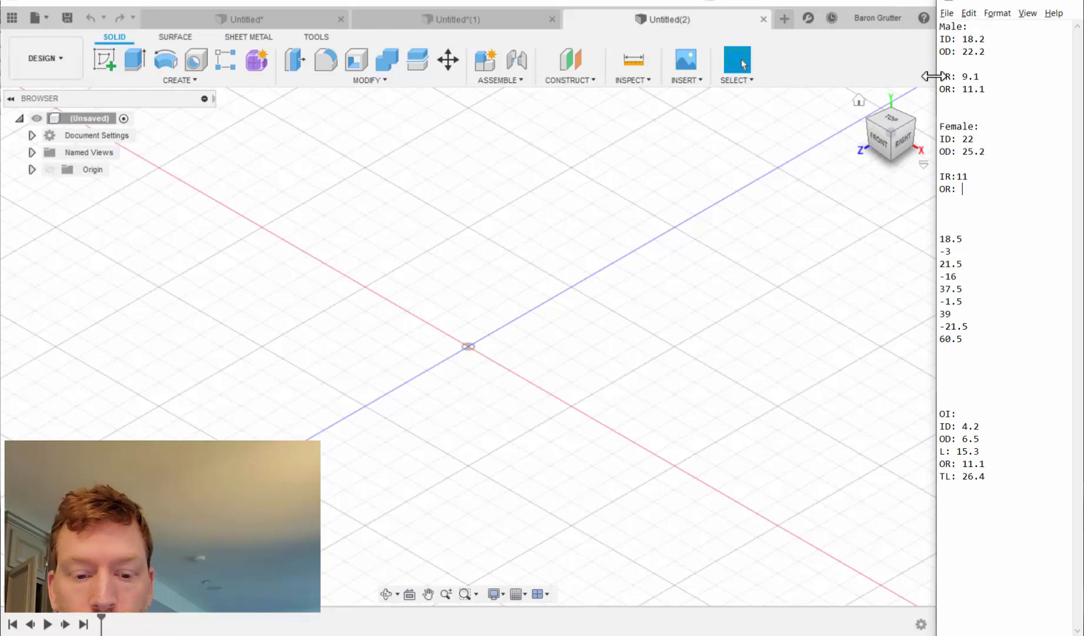
{"action": "type", "text": "1"}
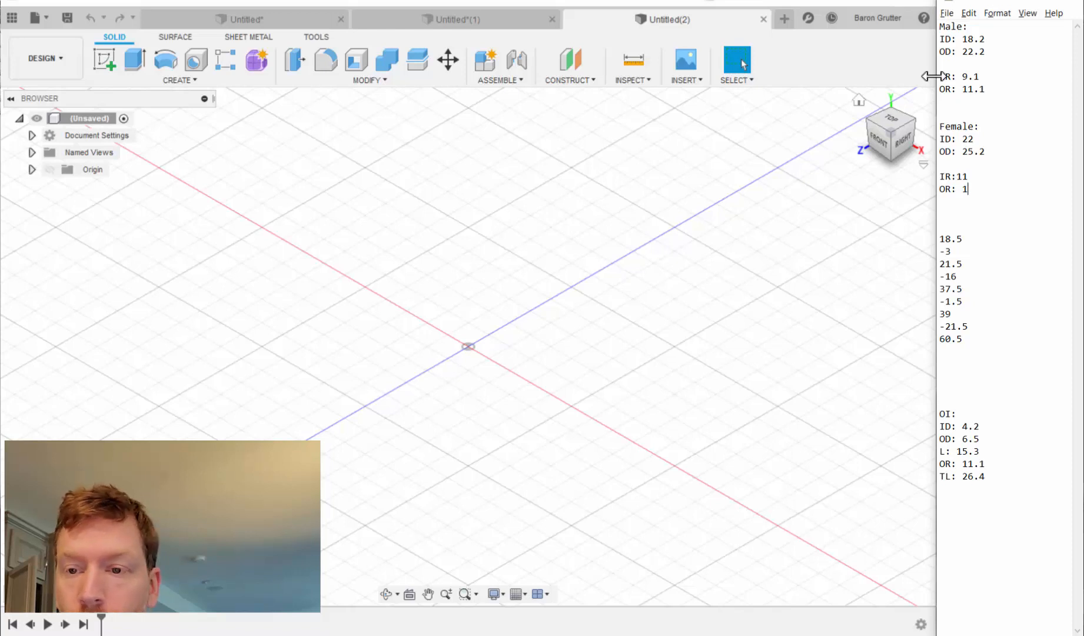
{"action": "type", "text": "2."}
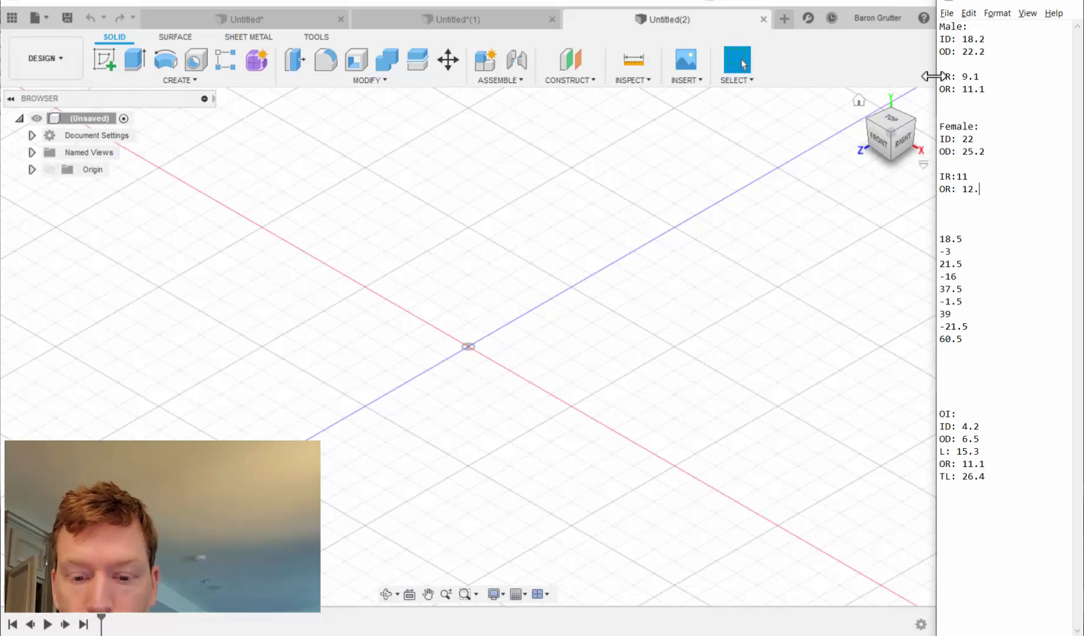
{"action": "type", "text": "6"}
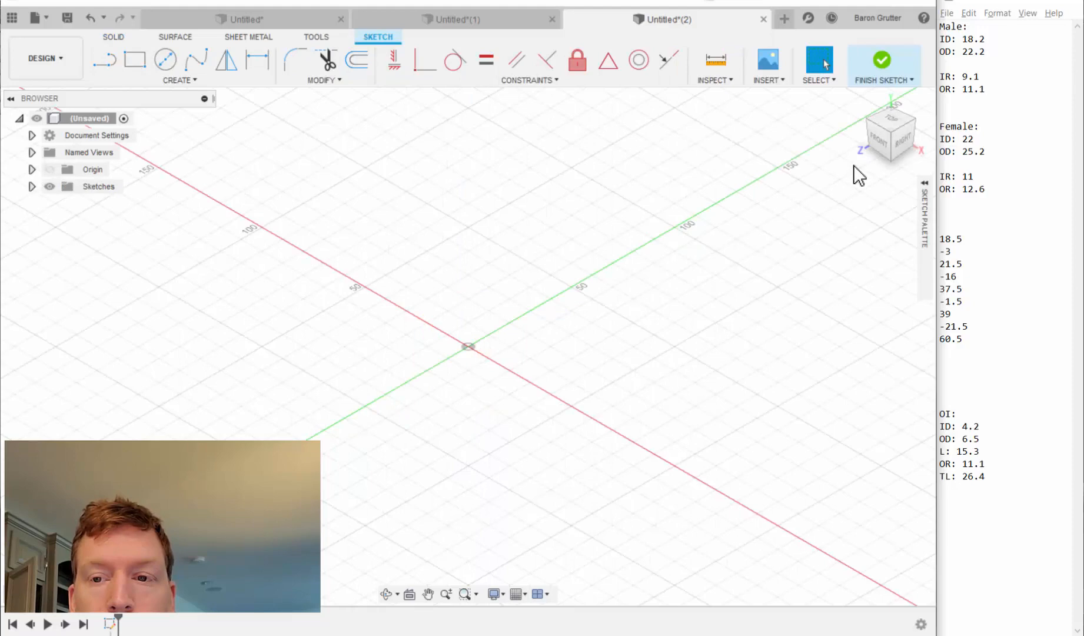
Step: View the sketch straight from the top and start the 2-Point Rectangle tool
{"action": "left_click", "coordinate": [891, 132]}
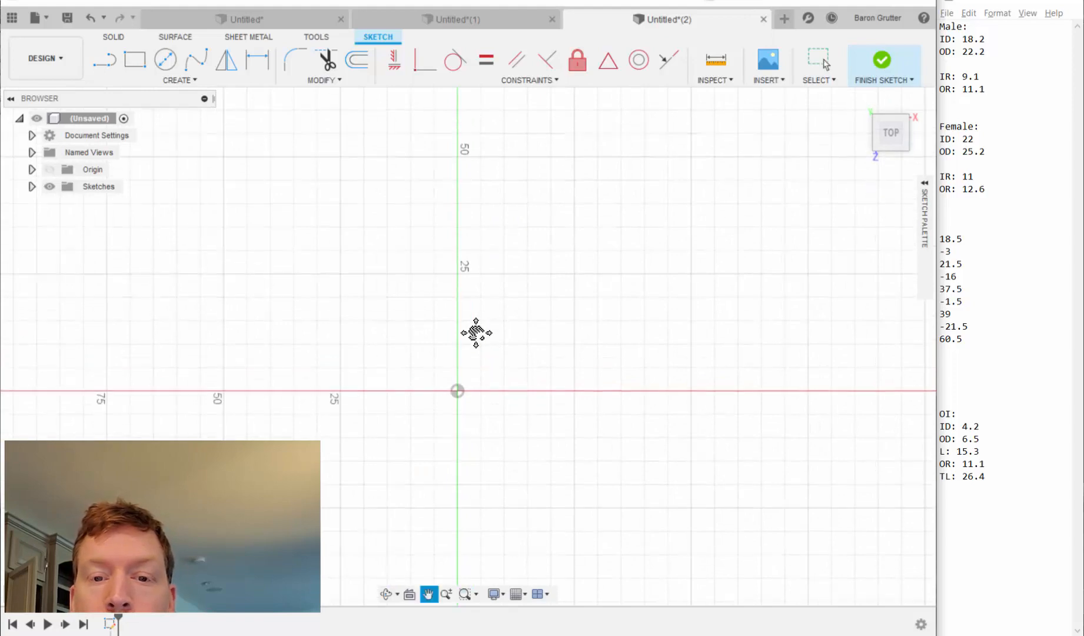
{"action": "left_click", "coordinate": [820, 62]}
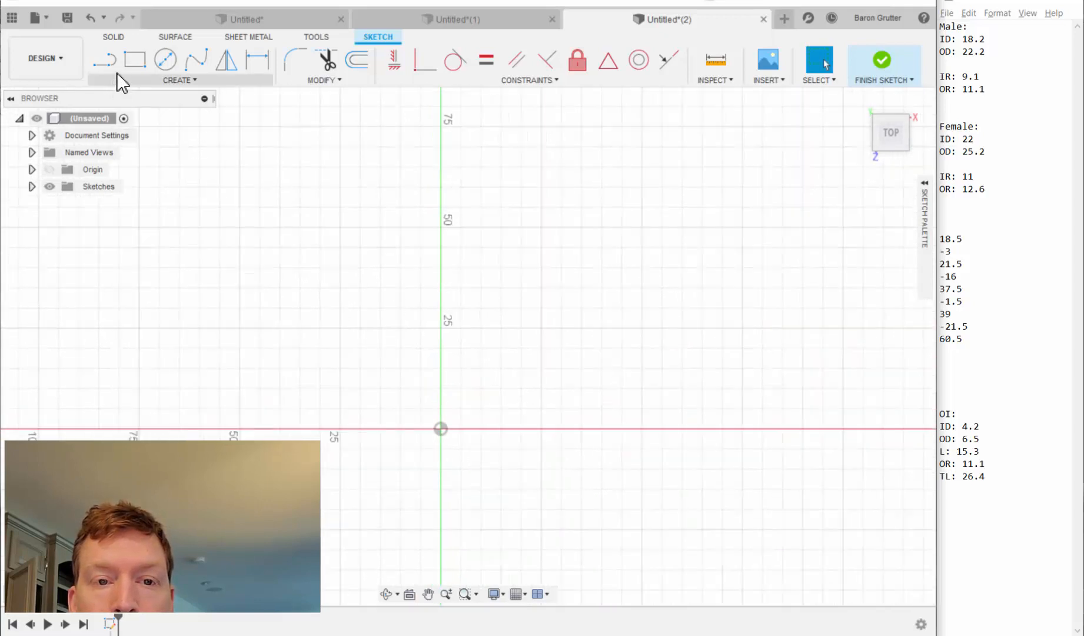
{"action": "left_click", "coordinate": [136, 60]}
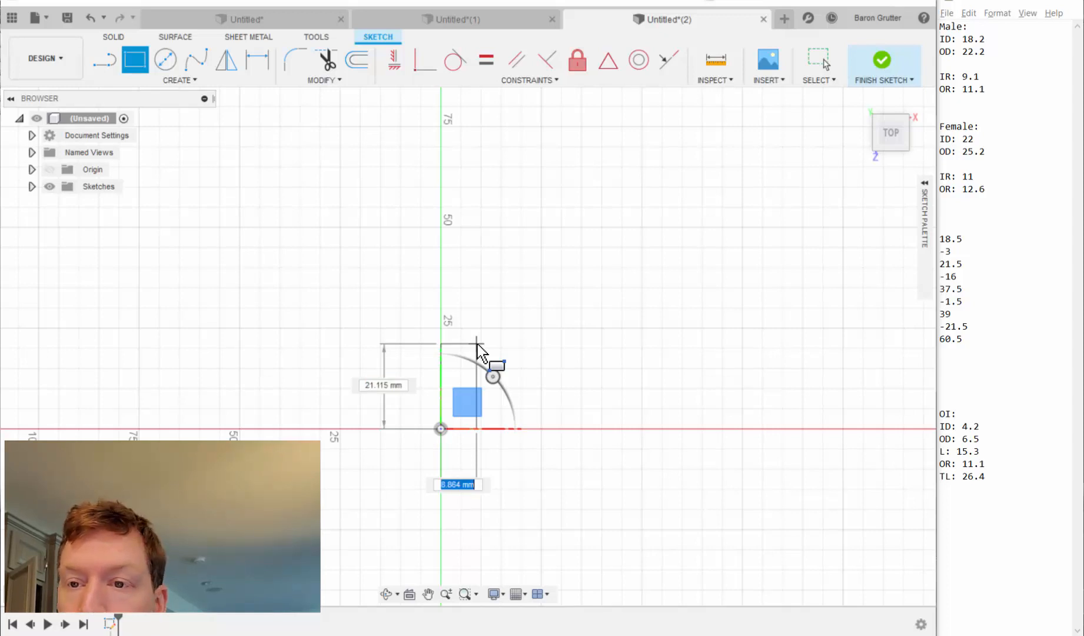
Step: Draw a 9.1 mm wide, 18.5 mm tall rectangle from the origin
{"action": "type", "text": "8"}
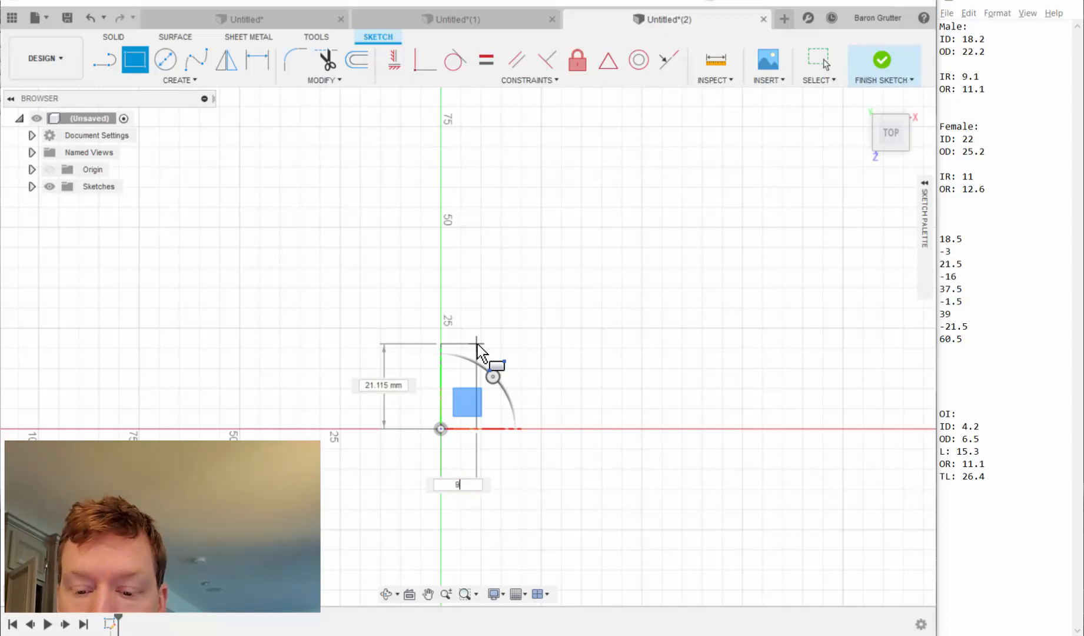
{"action": "type", "text": "9.1 mm"}
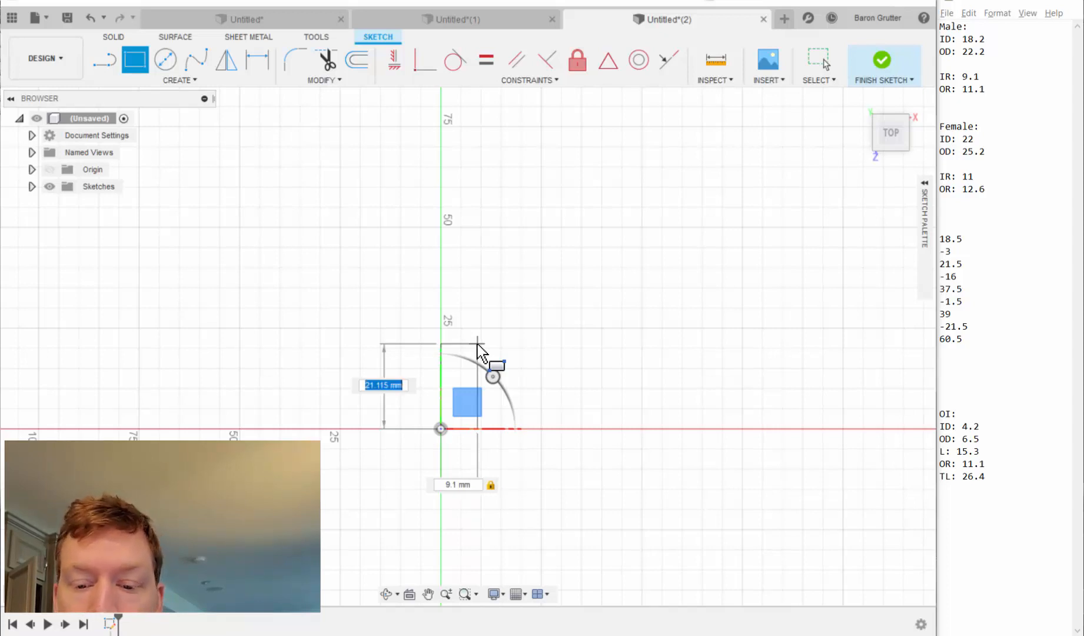
{"action": "type", "text": "18.50"}
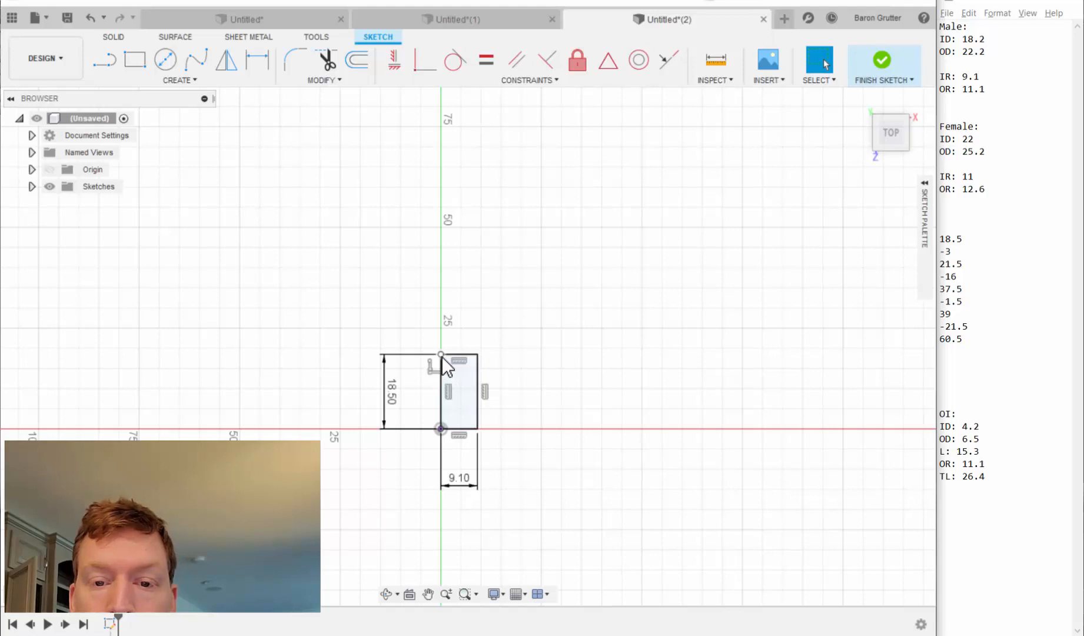
{"action": "left_click", "coordinate": [136, 60]}
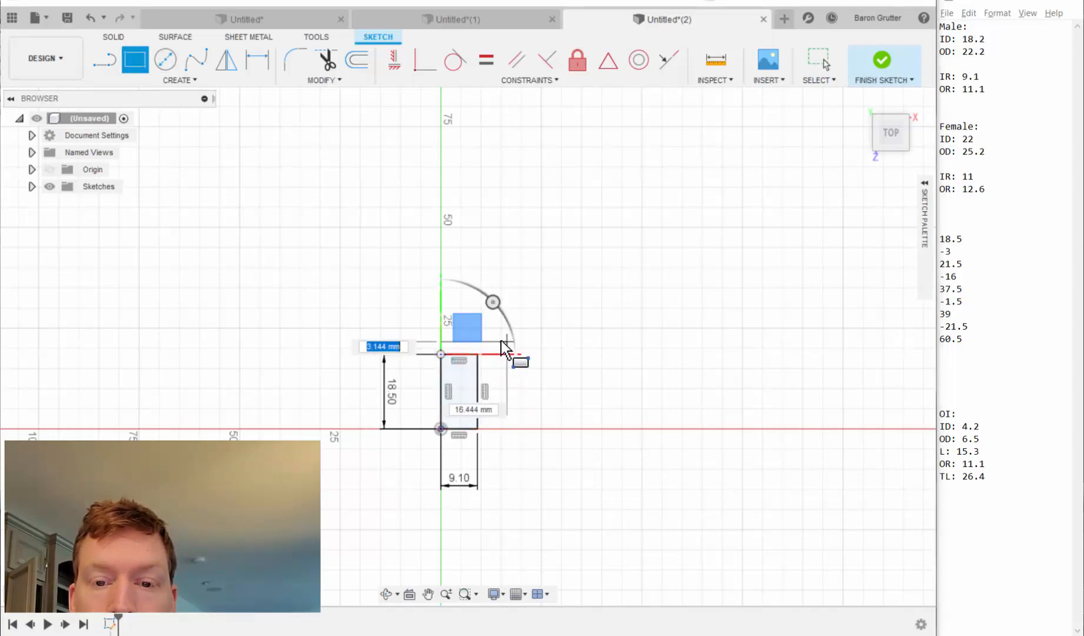
{"action": "mouse_move", "coordinate": [495, 344]}
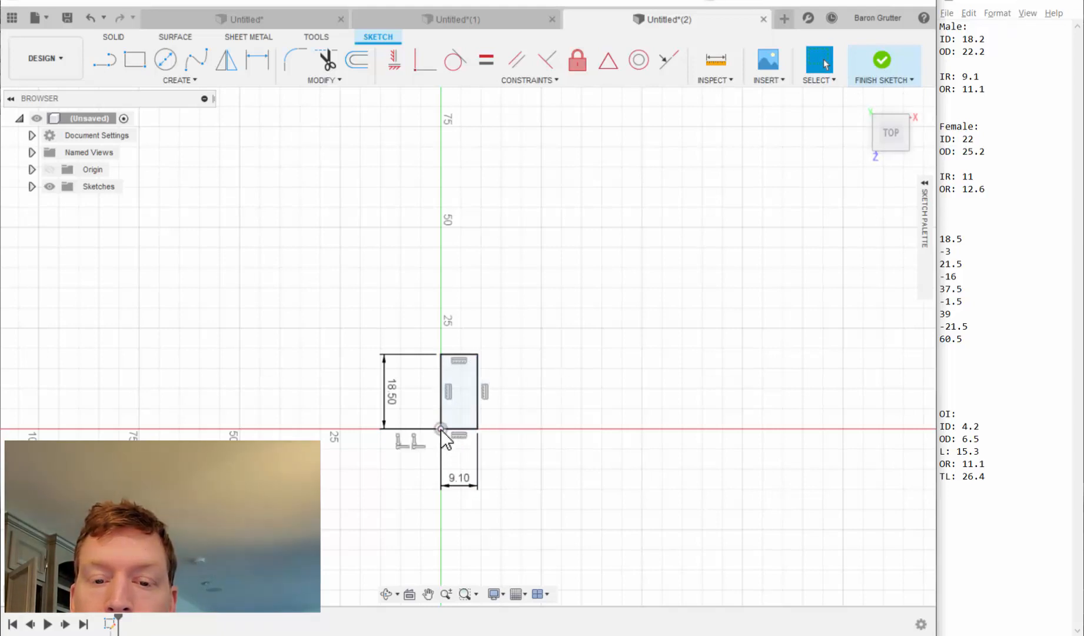
Step: Draw an 11.1 mm wide rectangle from the origin and a 3 mm strip on top
{"action": "left_click", "coordinate": [136, 60]}
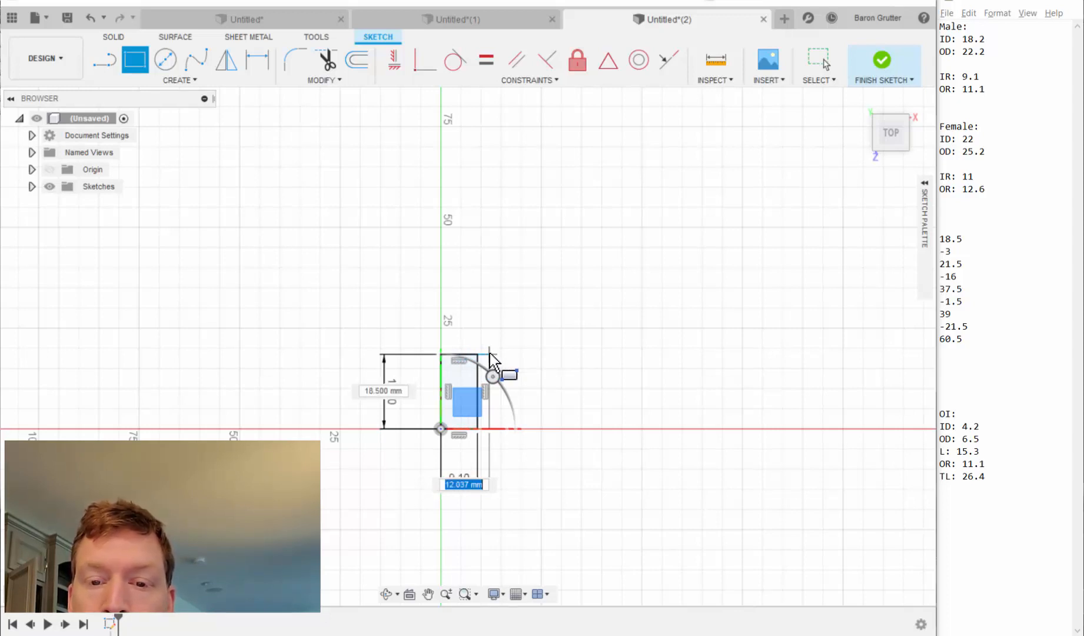
{"action": "type", "text": "11"}
{"action": "type", "text": "3"}
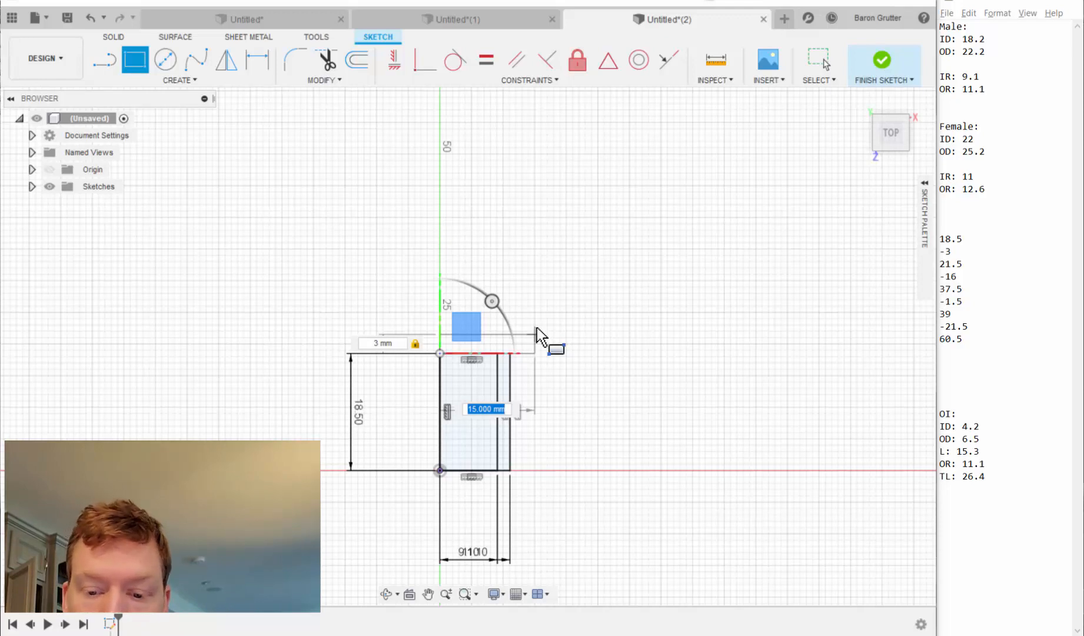
{"action": "type", "text": "9.1"}
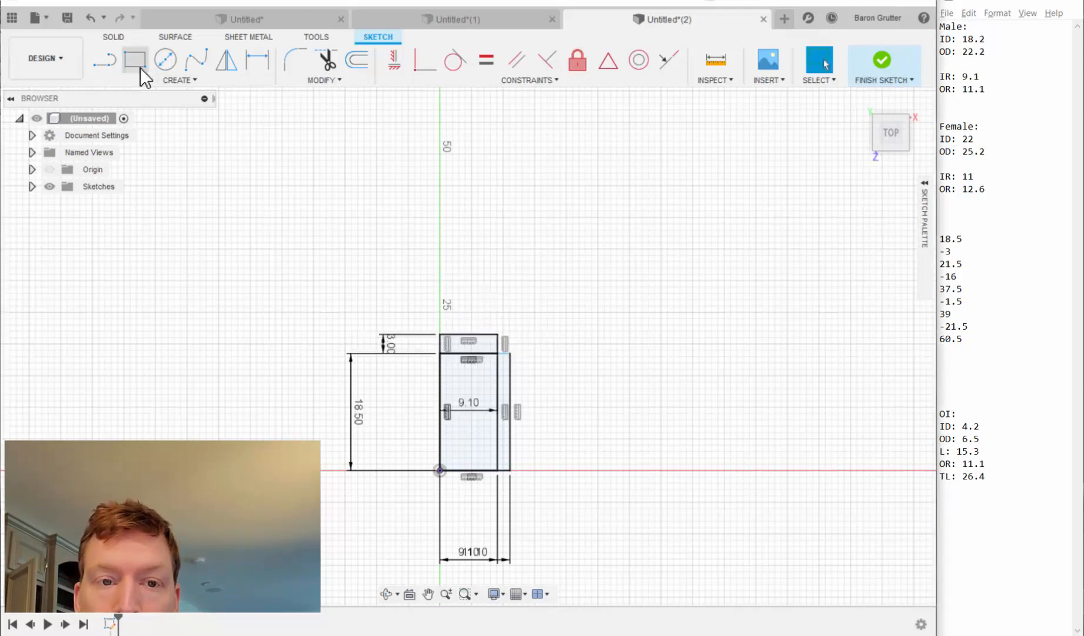
Step: Widen the strip to 12.6 mm and stack a 16 mm tall rectangle above it
{"action": "left_click", "coordinate": [135, 60]}
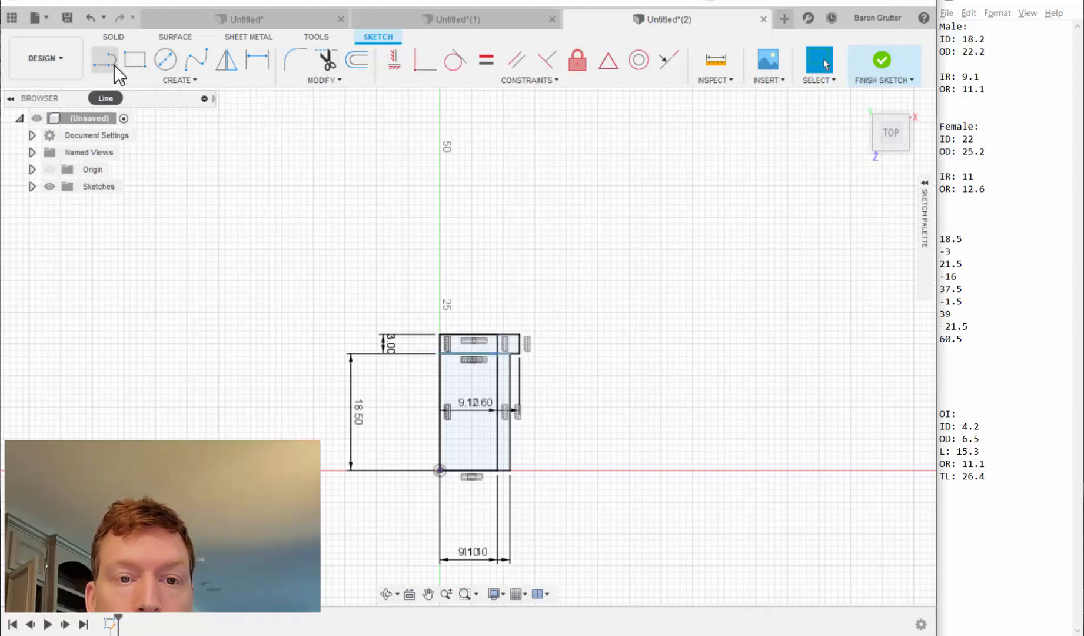
{"action": "left_click", "coordinate": [135, 60]}
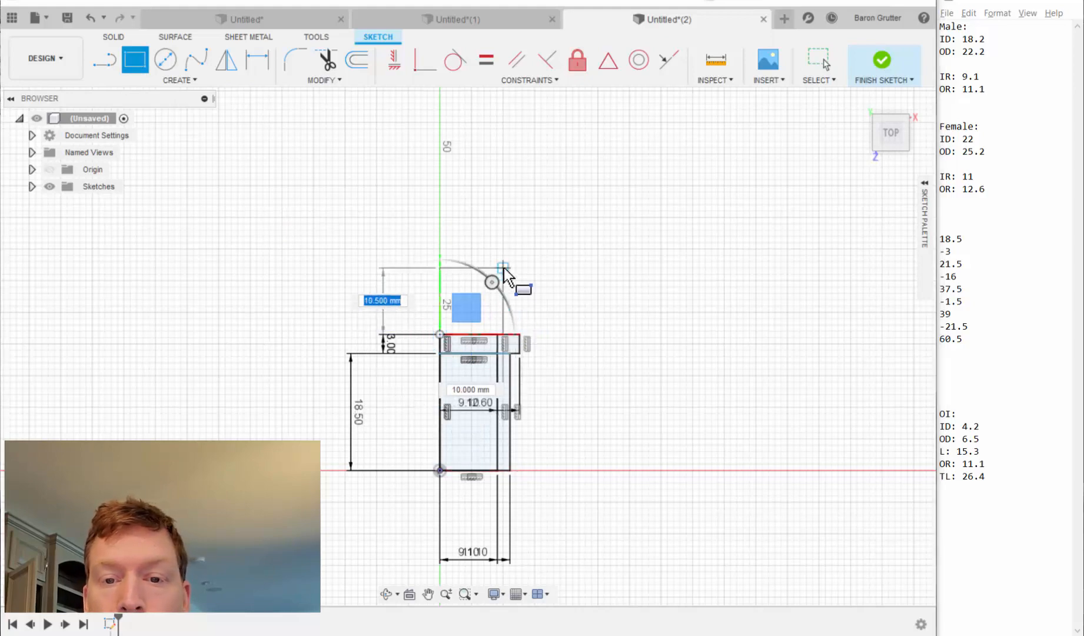
{"action": "type", "text": "9.500"}
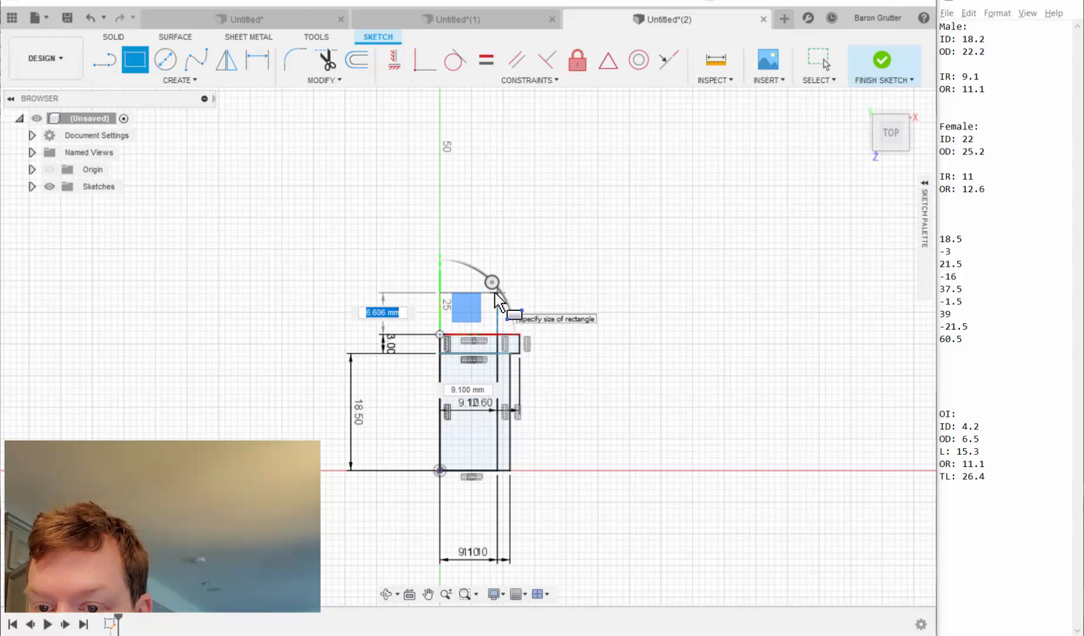
{"action": "type", "text": "16"}
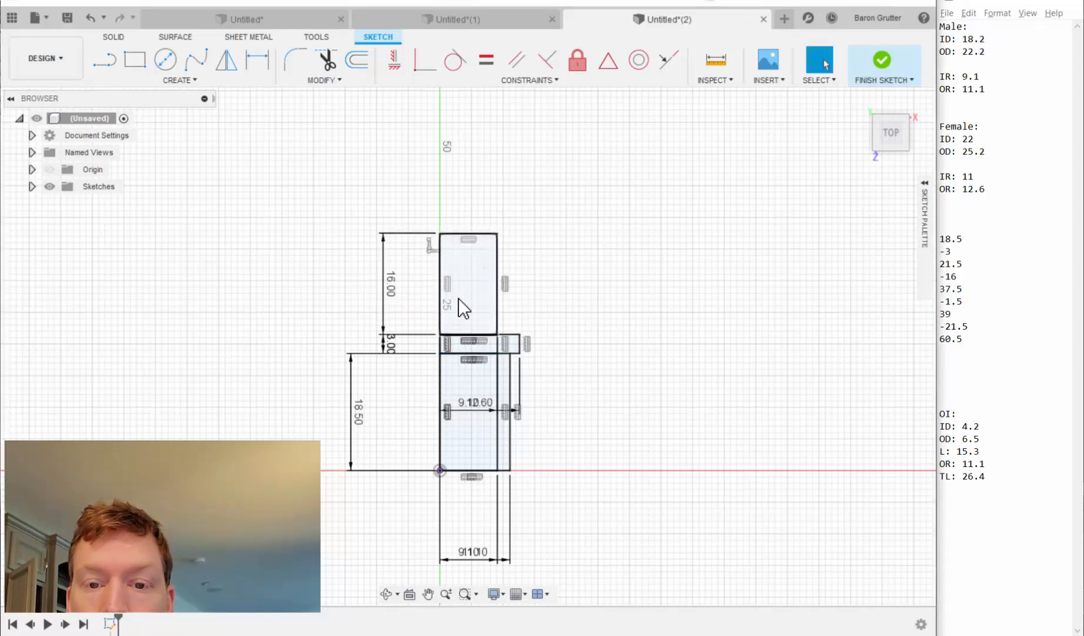
Step: Draw a second, wider 16 mm tall rectangle overlapping the upper section
{"action": "left_click", "coordinate": [135, 59]}
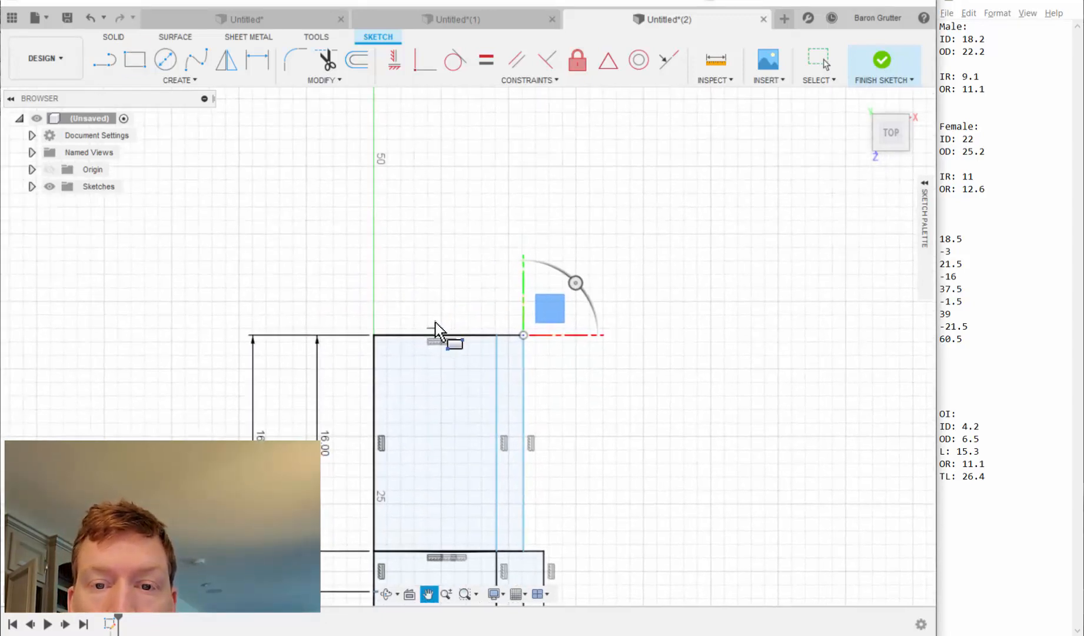
{"action": "left_click", "coordinate": [135, 59]}
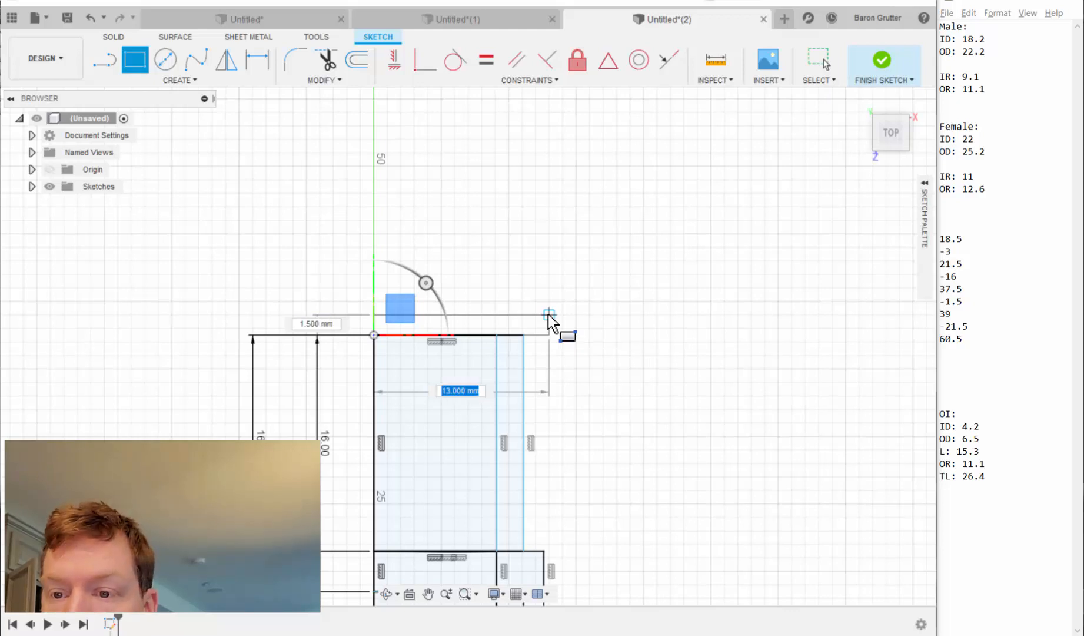
Step: Cap the two 16 mm rectangles with a thin 12.6 mm wide strip
{"action": "type", "text": "12.60"}
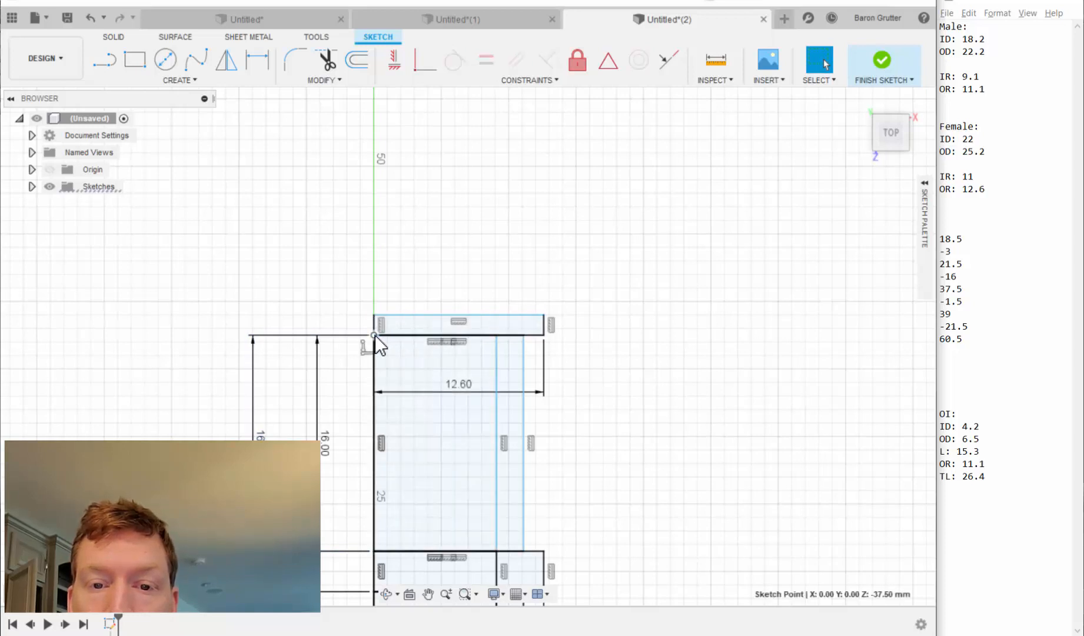
{"action": "left_click", "coordinate": [135, 60]}
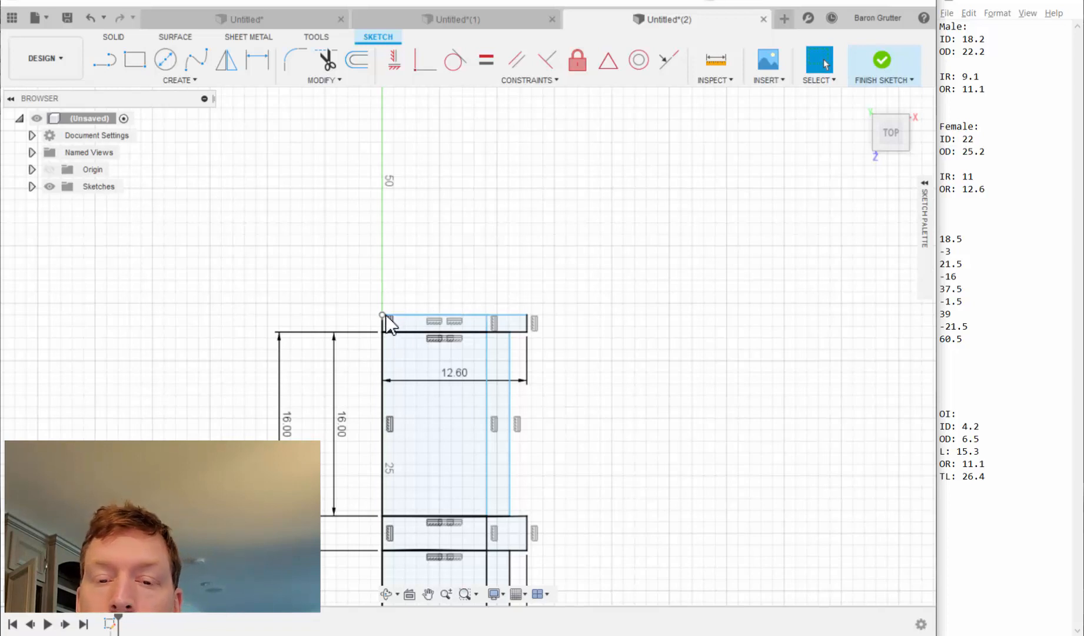
{"action": "mouse_move", "coordinate": [391, 301]}
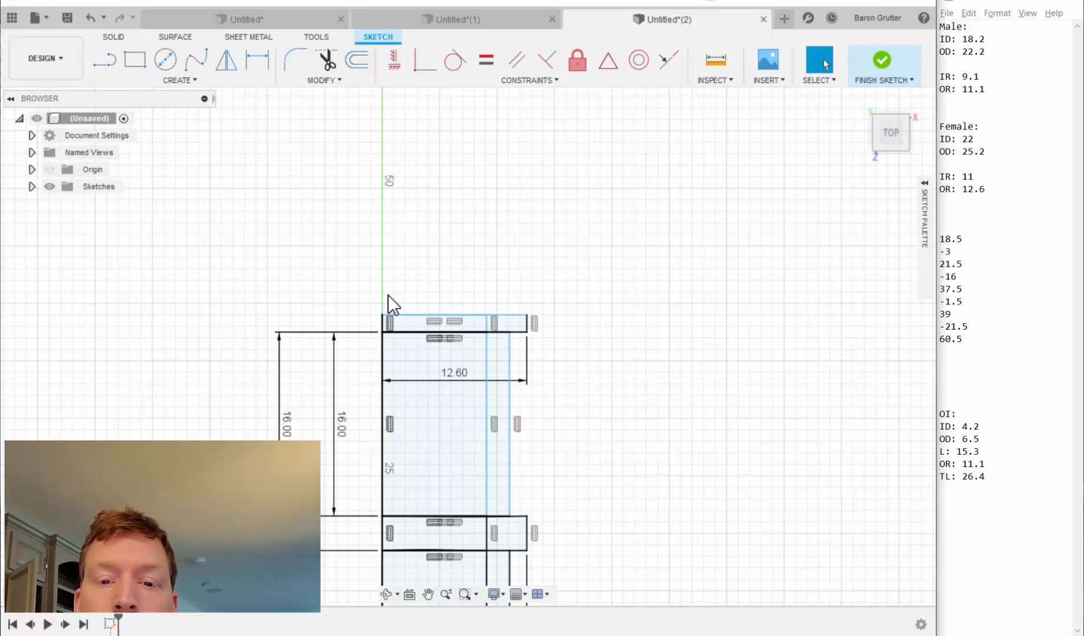
{"action": "mouse_move", "coordinate": [138, 80]}
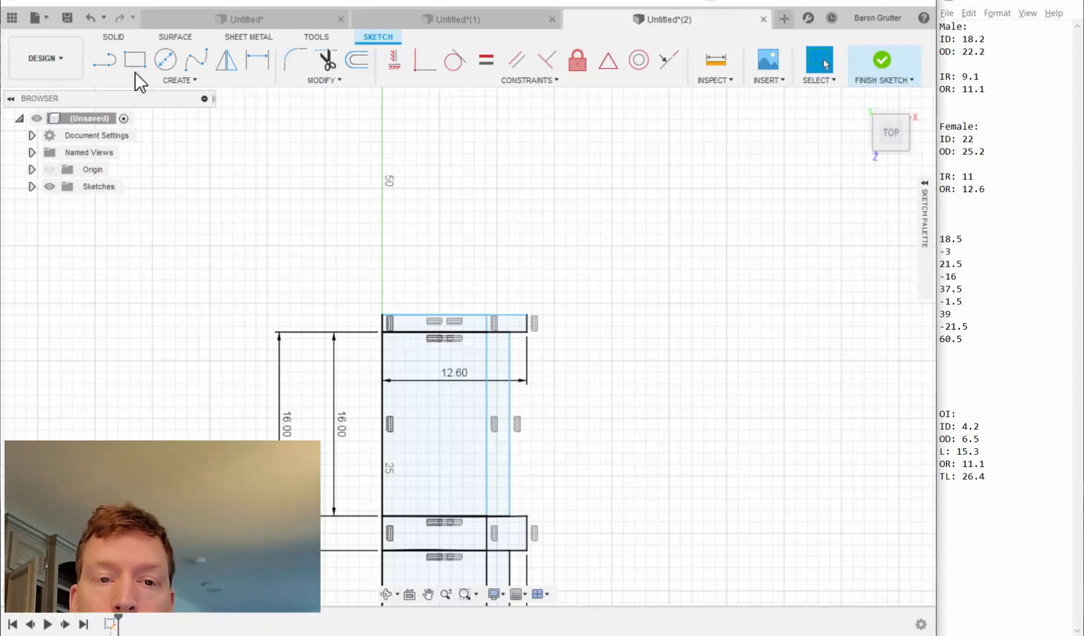
Step: Draw an 11 mm wide, 21.5 mm tall rectangle atop the thin strip
{"action": "left_click", "coordinate": [136, 60]}
{"action": "type", "text": "11"}
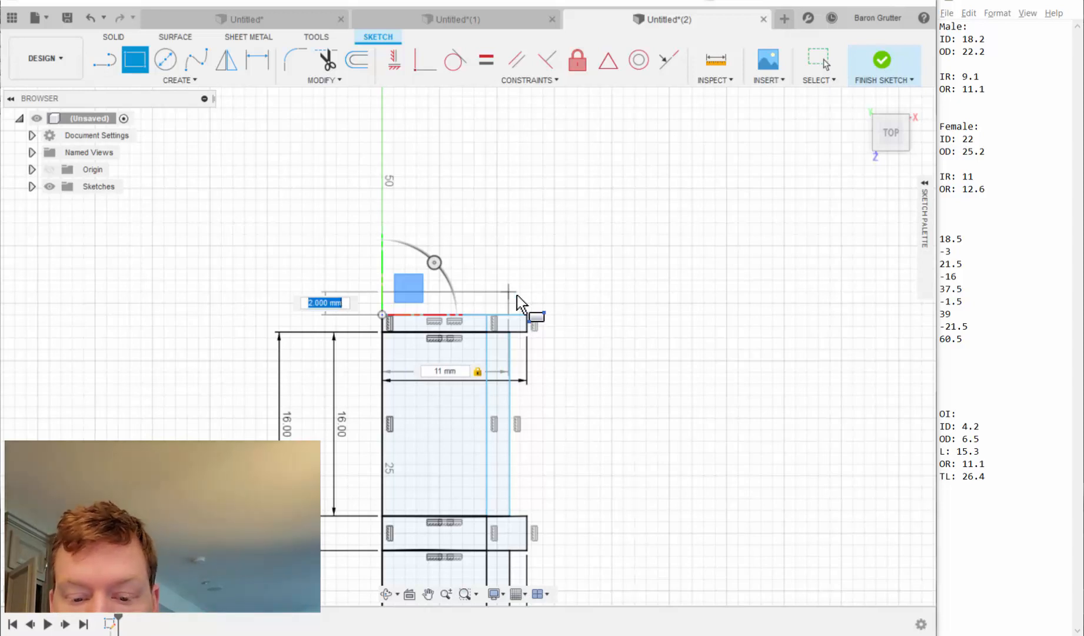
{"action": "type", "text": "21.5"}
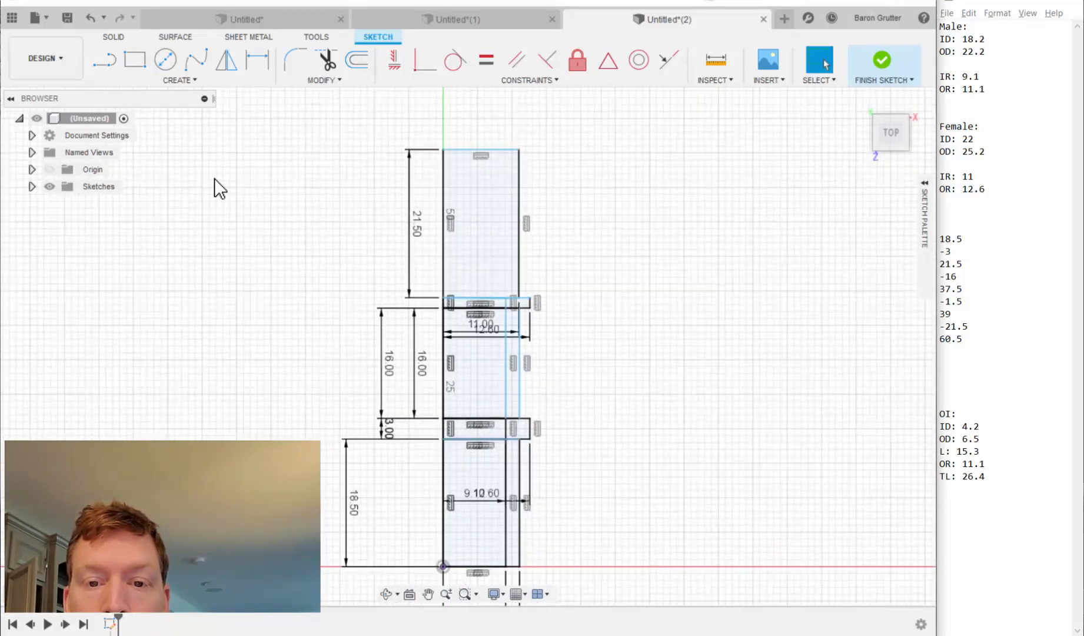
Step: Add a second 21.5 mm tall rectangle overlapping the top section
{"action": "left_click", "coordinate": [136, 60]}
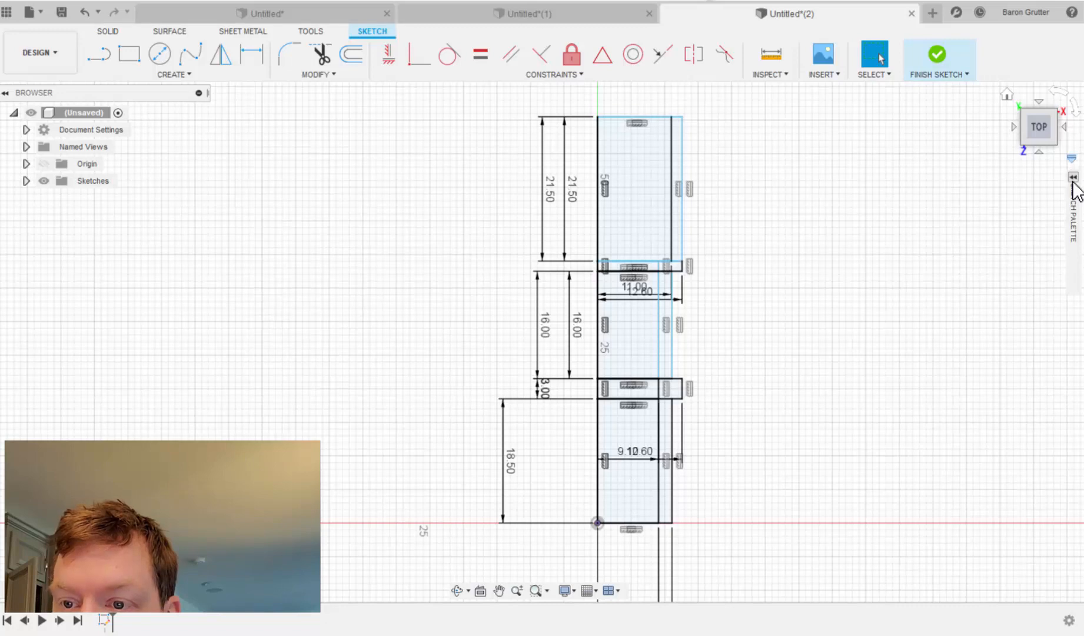
Step: Uncheck Show Dimensions and Show Constraints in the Sketch Palette to leave a clean profile
{"action": "left_click", "coordinate": [1073, 177]}
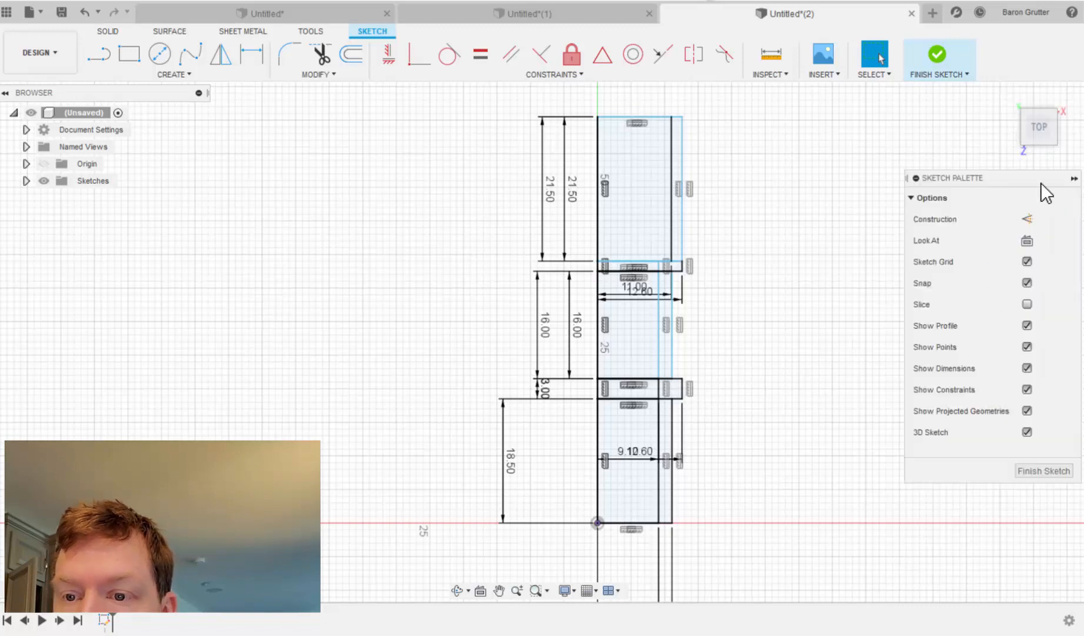
{"action": "left_click", "coordinate": [1074, 178]}
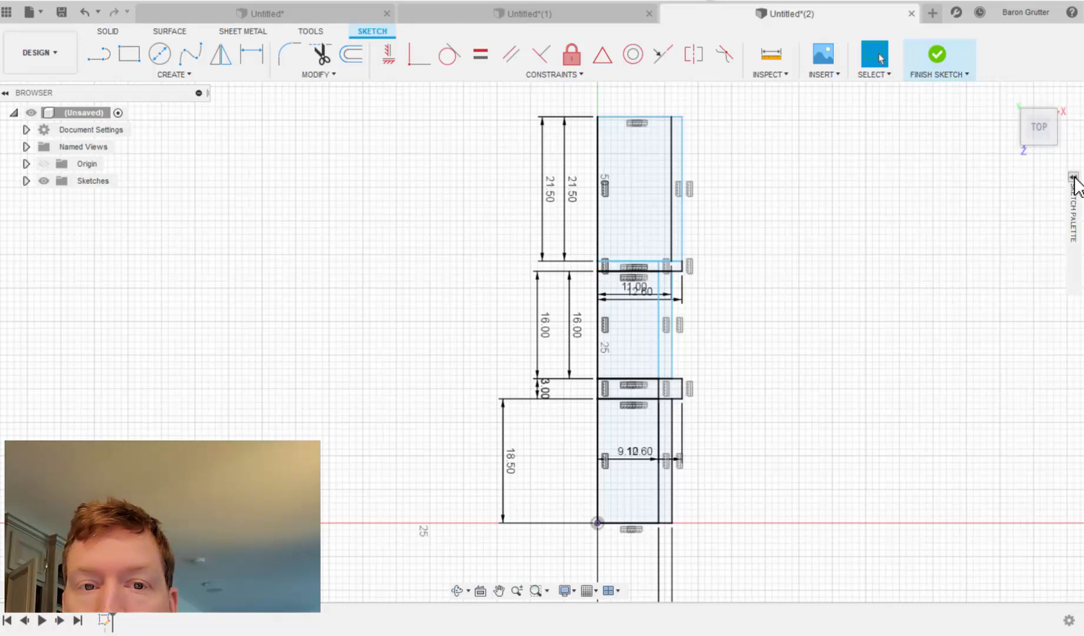
{"action": "left_click", "coordinate": [1074, 187]}
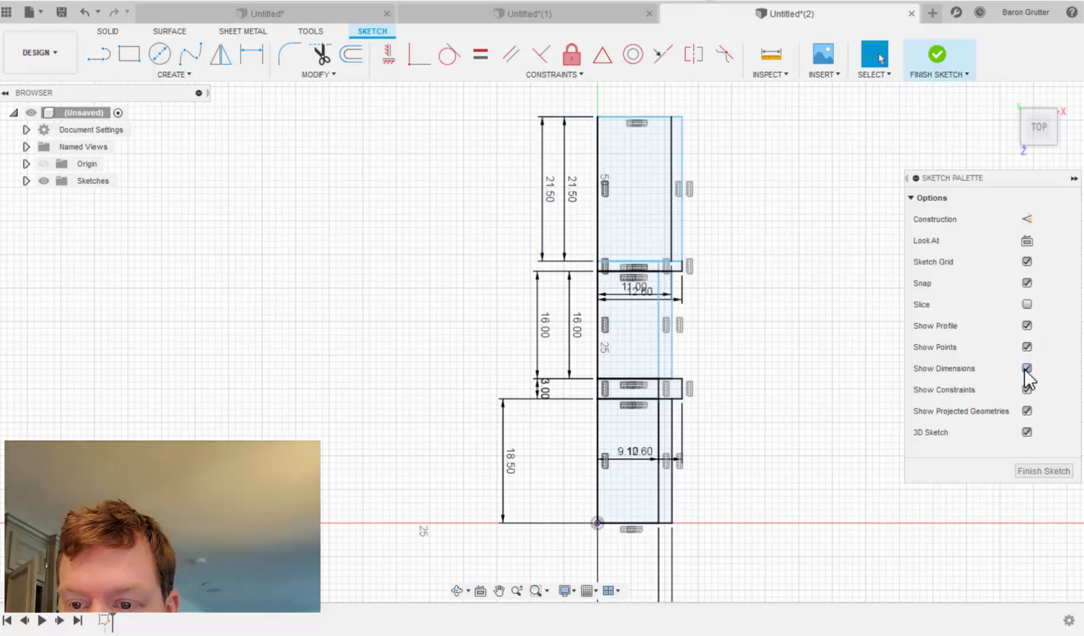
{"action": "left_click", "coordinate": [1028, 369]}
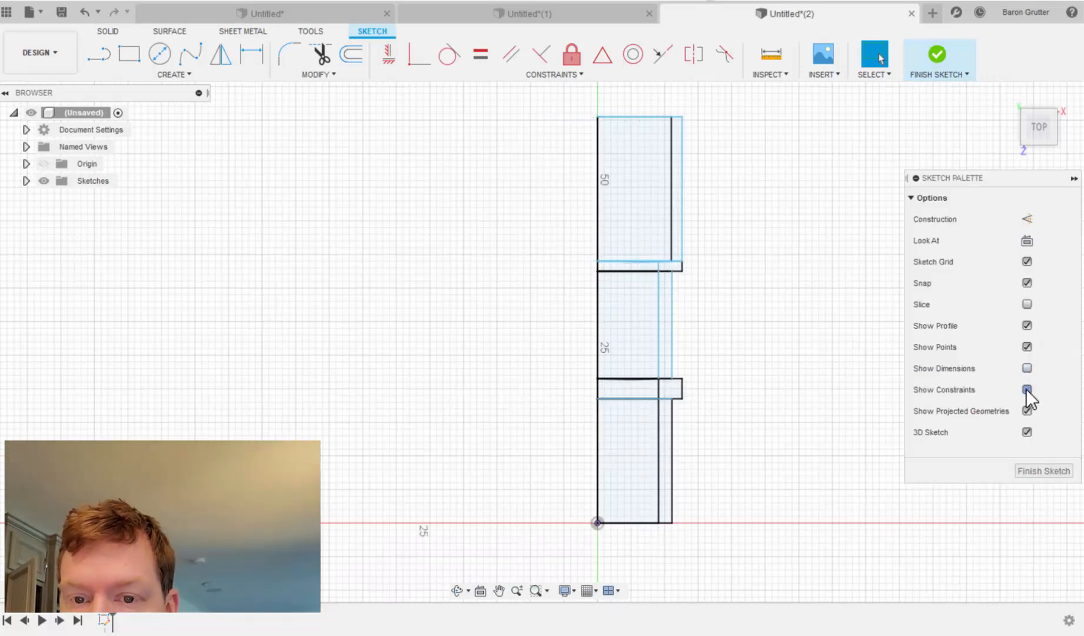
{"action": "left_click", "coordinate": [1026, 388]}
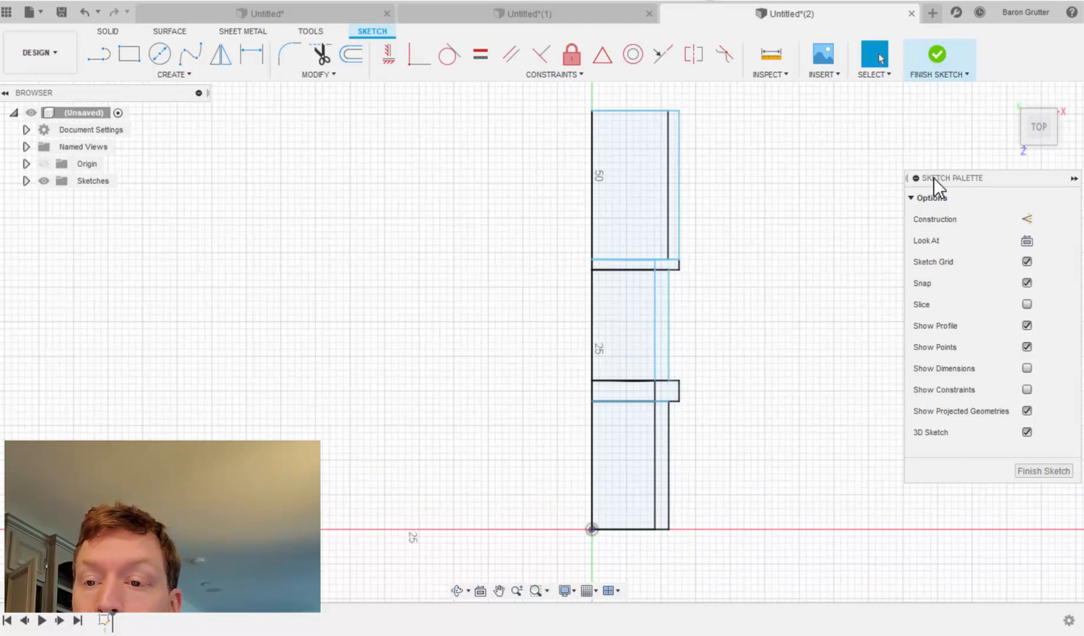
{"action": "mouse_move", "coordinate": [731, 293]}
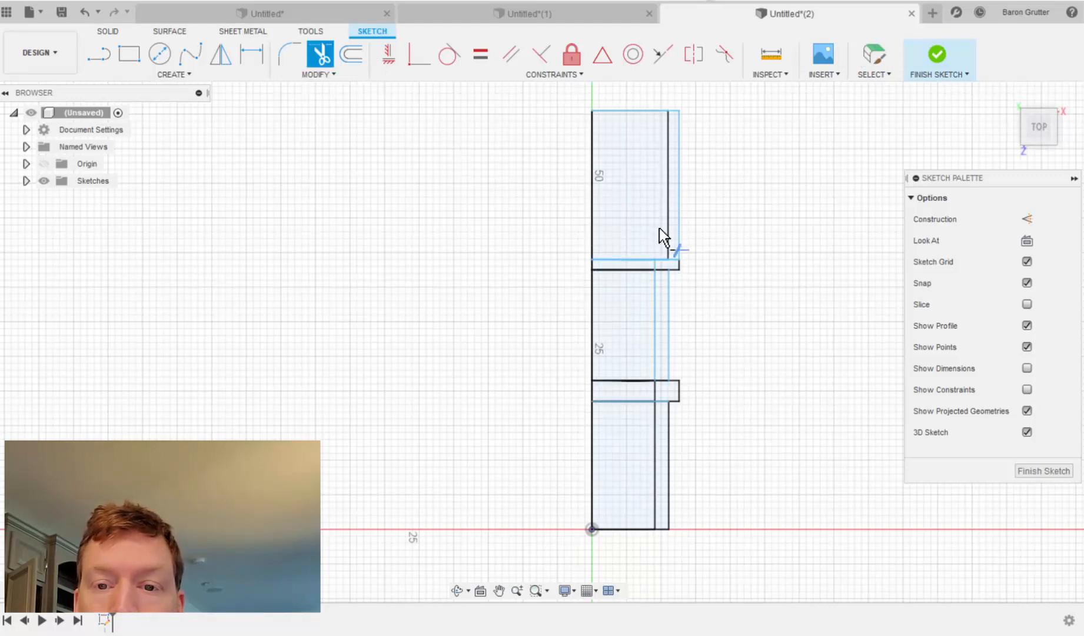
Step: Trim the interior segments at the upper step and at the ring's top and bottom
{"action": "left_click", "coordinate": [630, 262]}
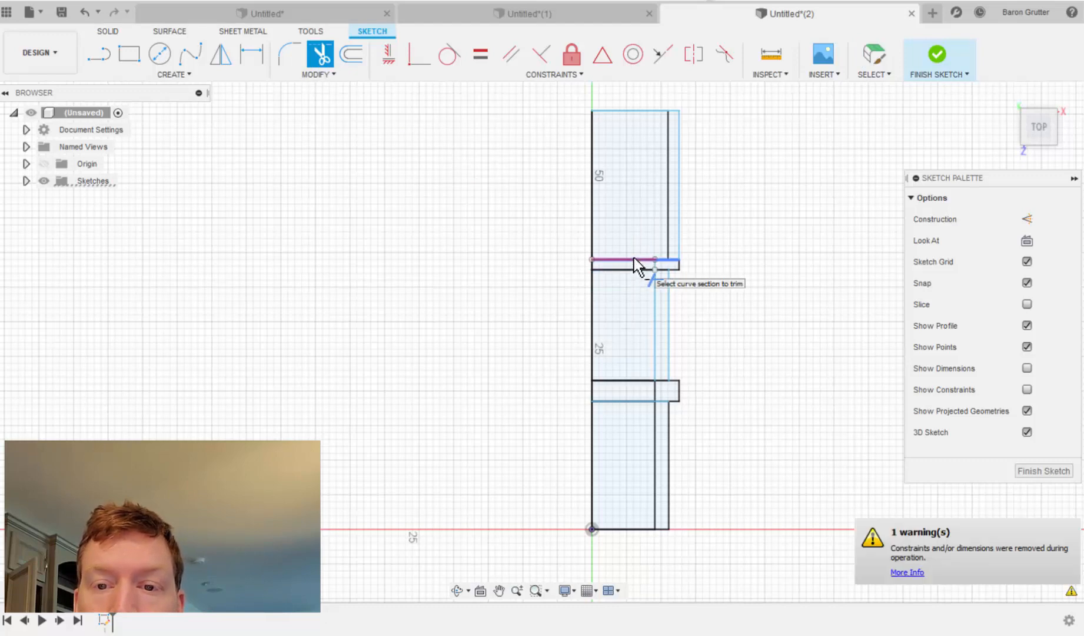
{"action": "left_click", "coordinate": [632, 260]}
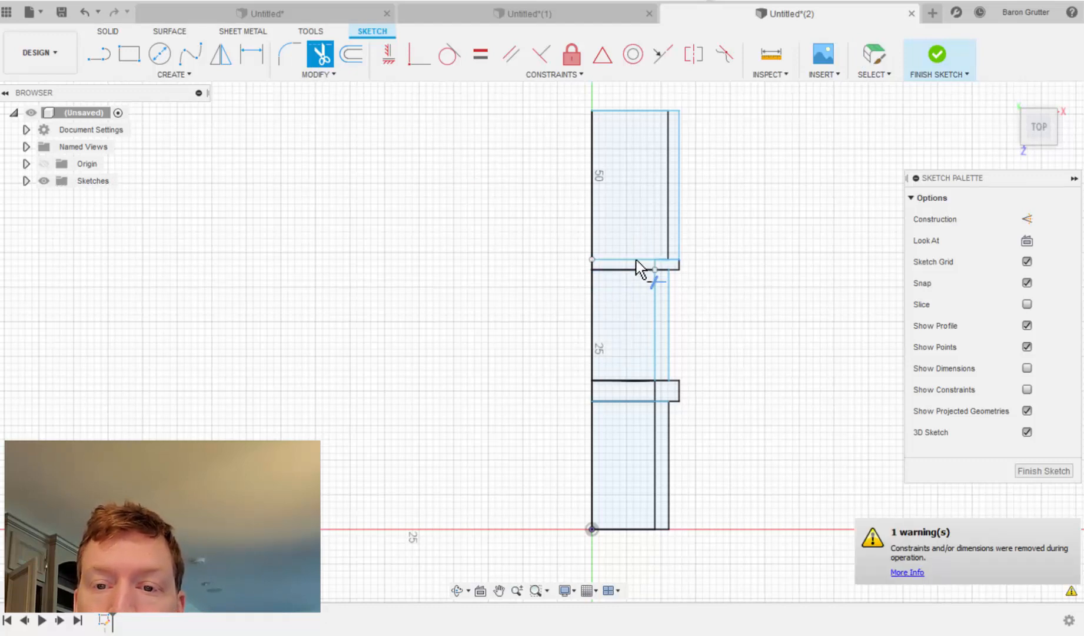
{"action": "left_click", "coordinate": [622, 268]}
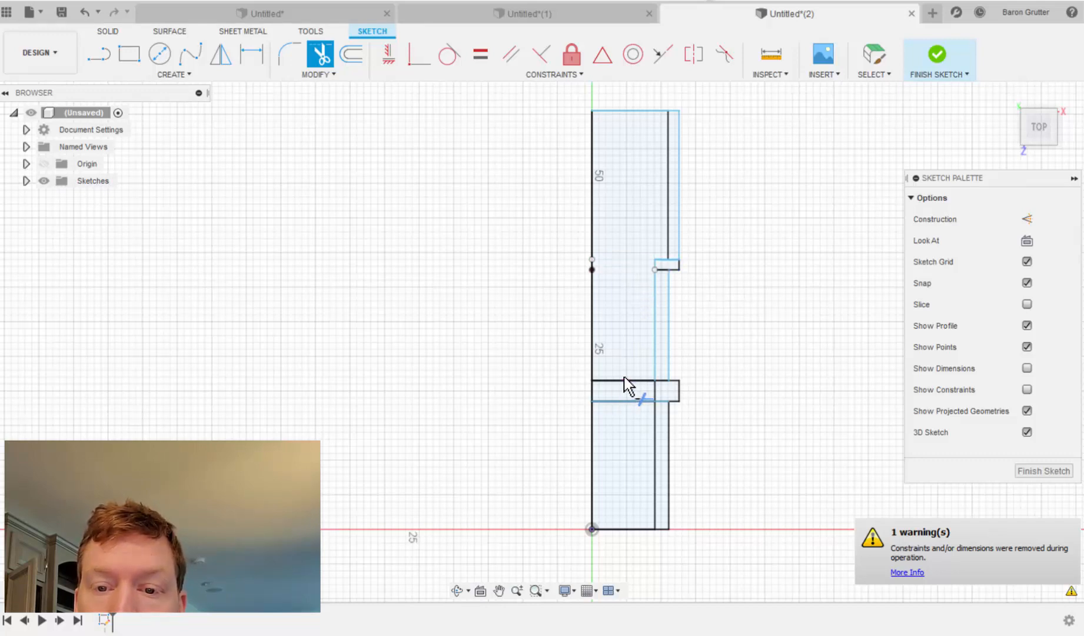
{"action": "left_click", "coordinate": [623, 381]}
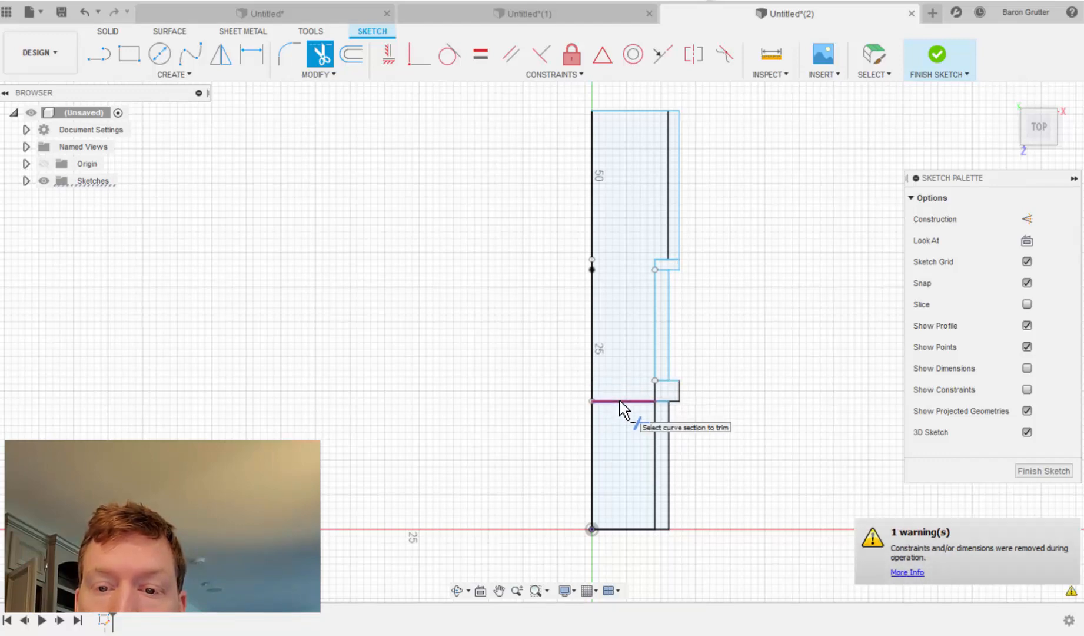
{"action": "left_click", "coordinate": [619, 402]}
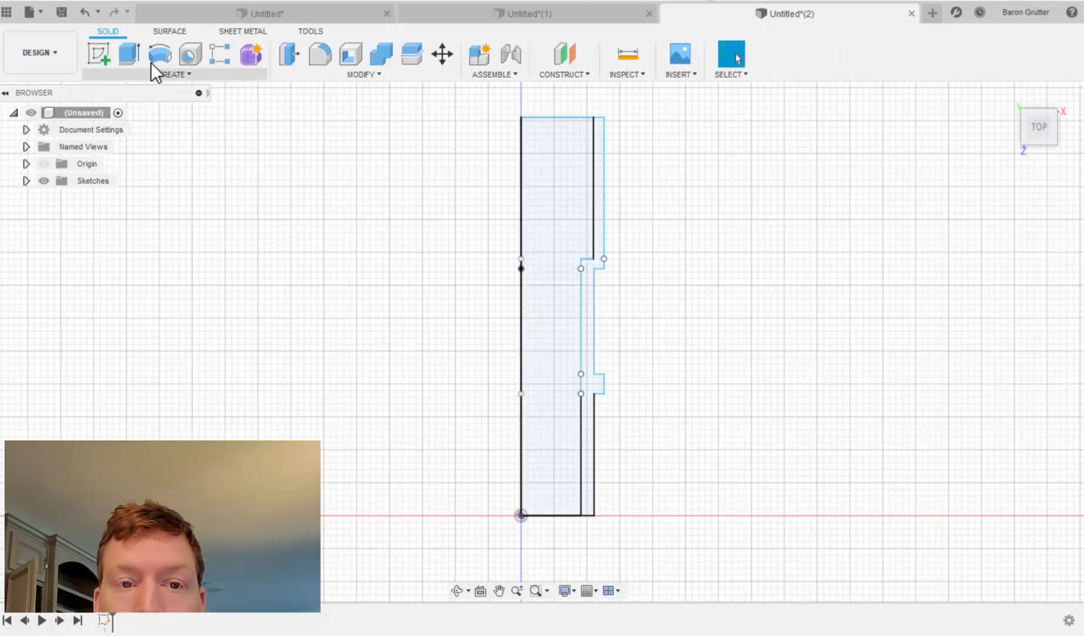
{"action": "mouse_move", "coordinate": [128, 58]}
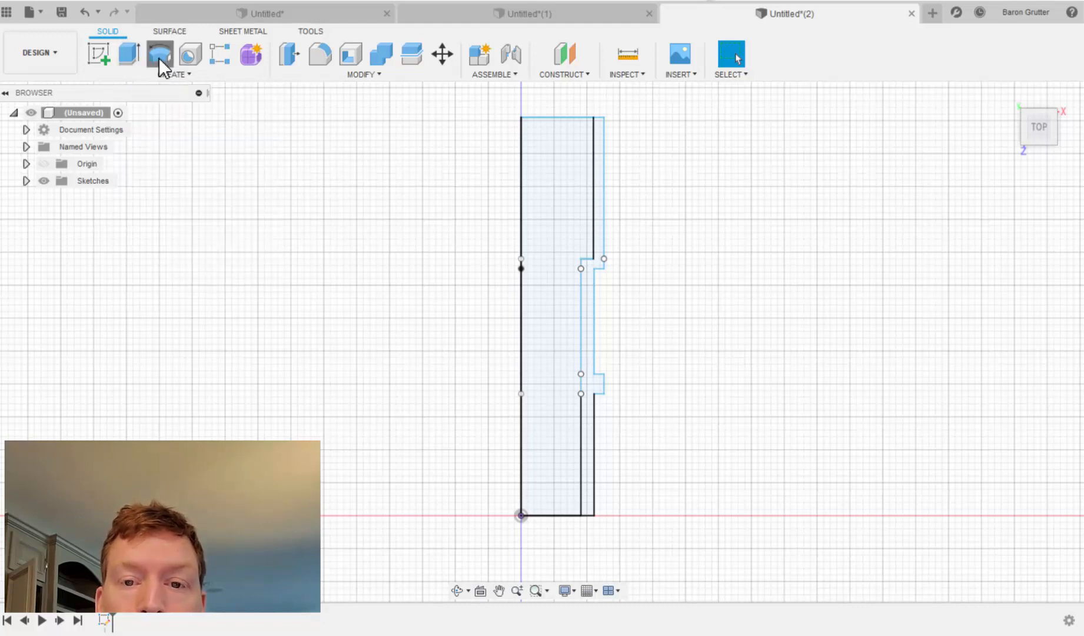
Step: Revolve the stepped profile 360 degrees about its axis into a hollow coupler body
{"action": "left_click", "coordinate": [160, 55]}
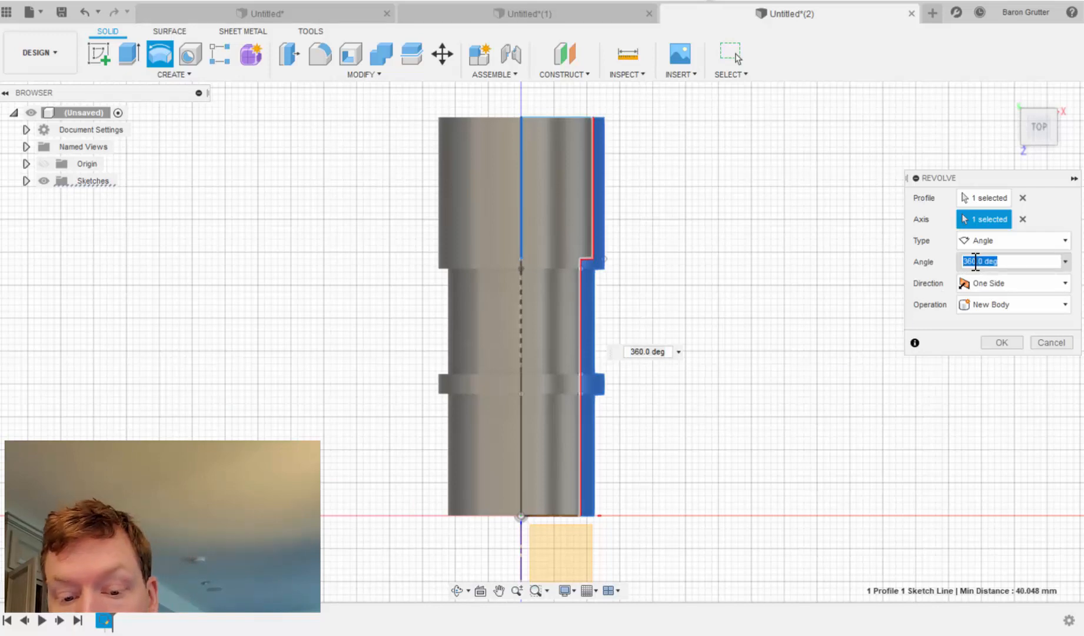
{"action": "type", "text": "90"}
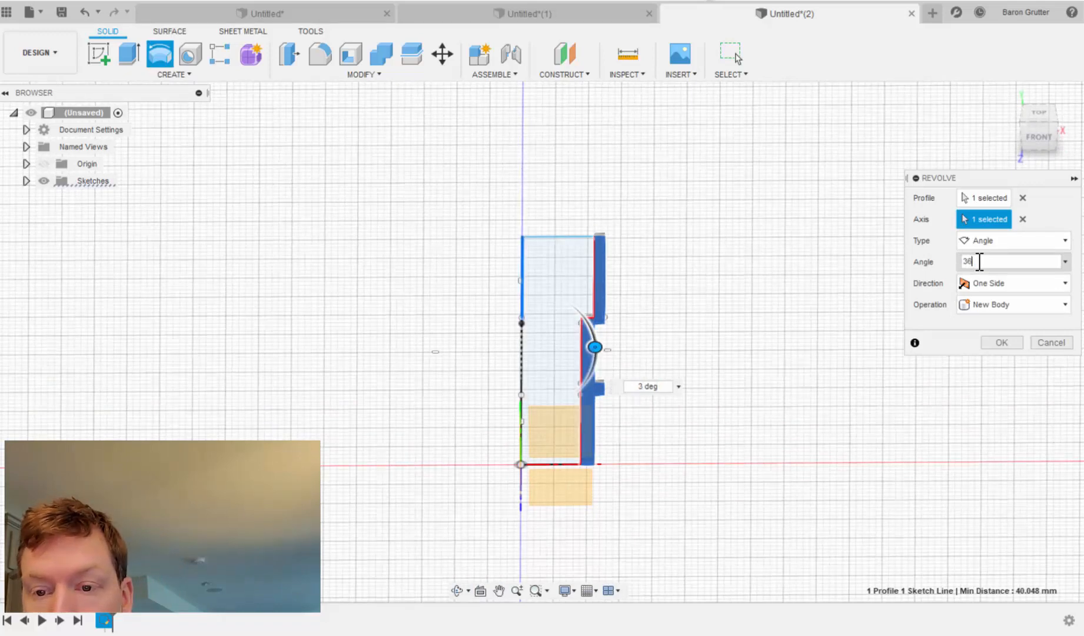
{"action": "type", "text": "360"}
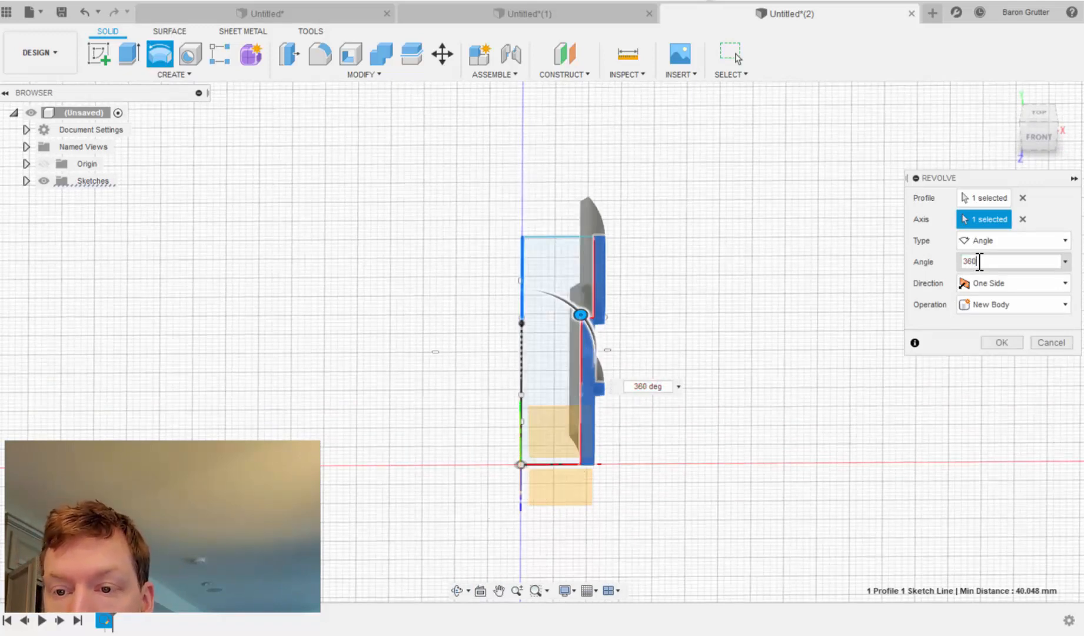
{"action": "left_click", "coordinate": [1001, 342]}
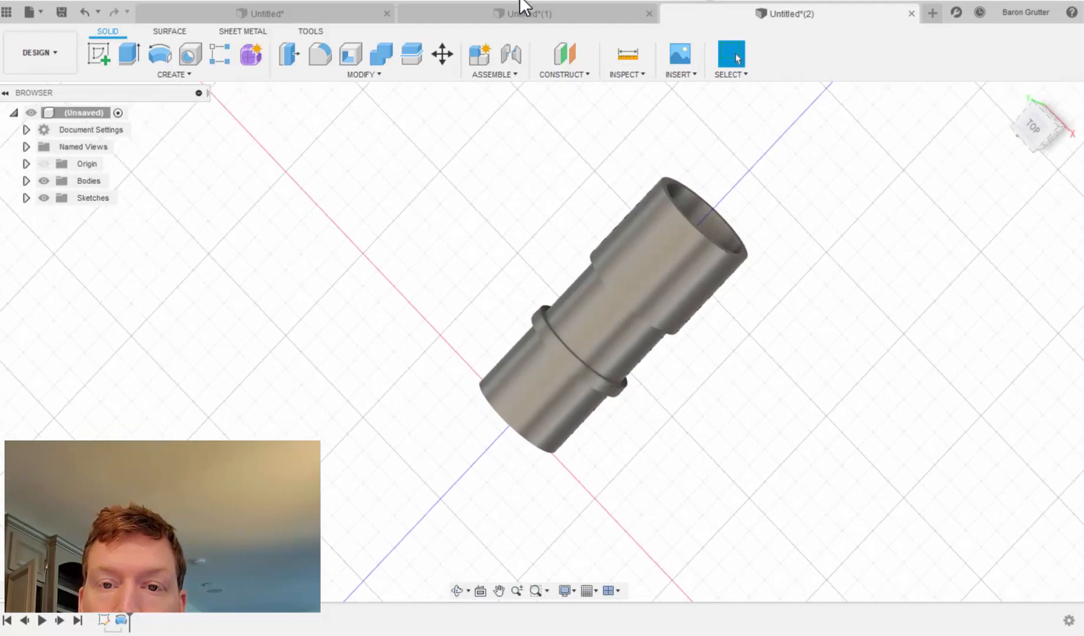
{"action": "left_click", "coordinate": [524, 13]}
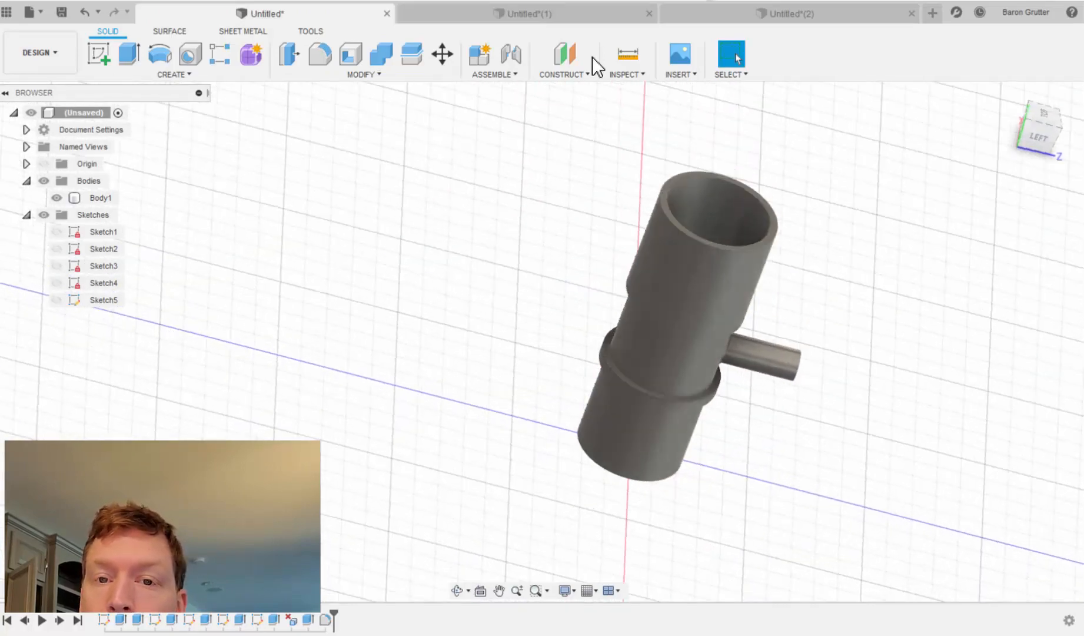
{"action": "left_click", "coordinate": [789, 13]}
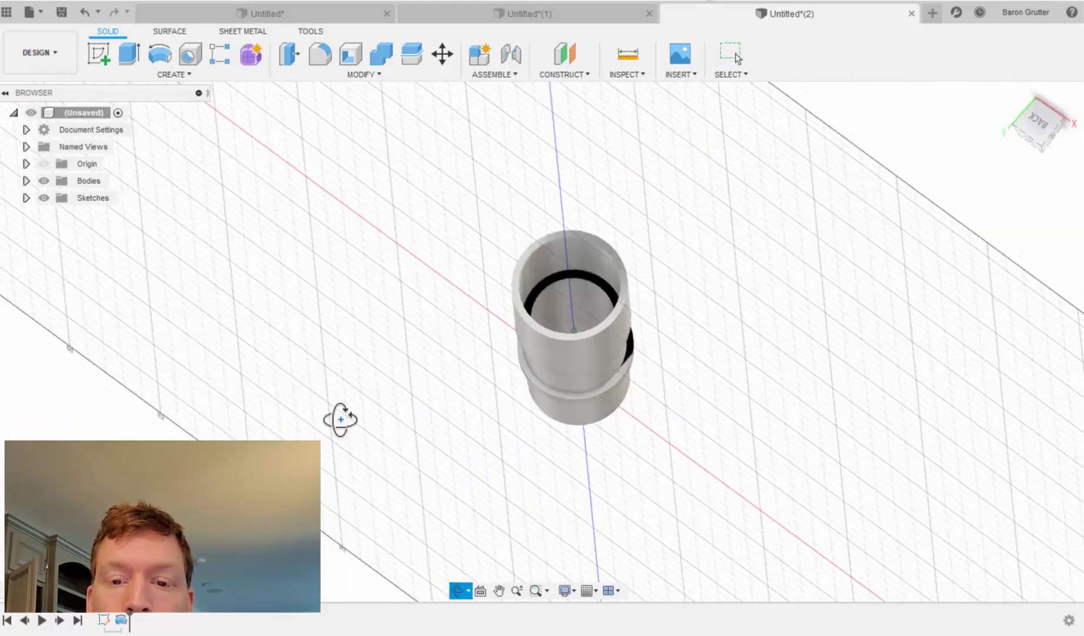
Step: Orbit around the new revolved coupler to inspect it
{"action": "left_click_drag", "start_coordinate": [339, 418], "coordinate": [397, 361]}
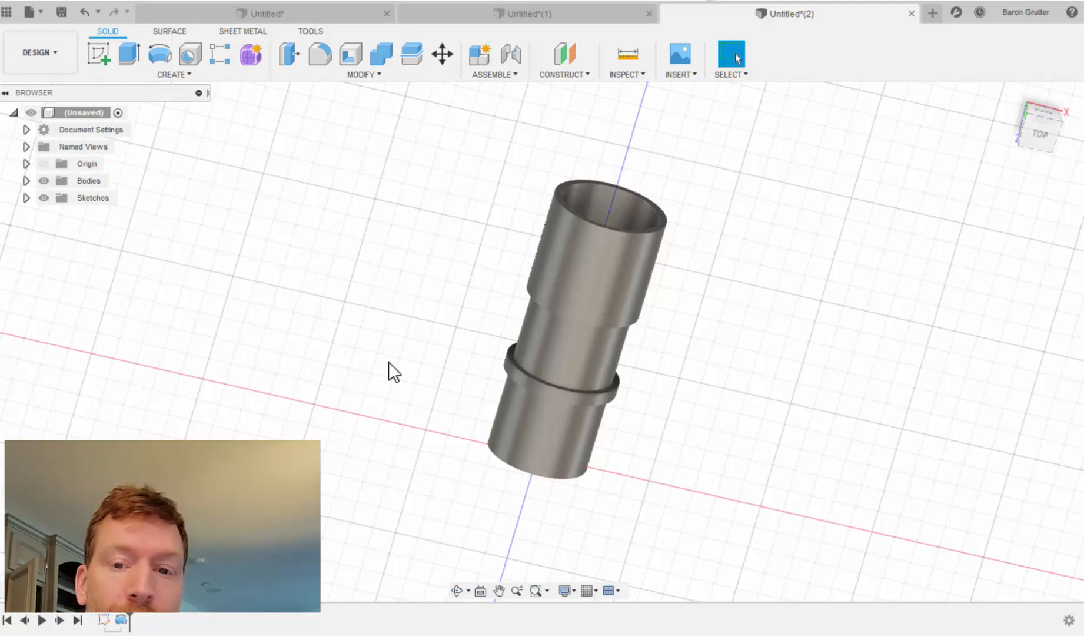
{"action": "mouse_move", "coordinate": [515, 593]}
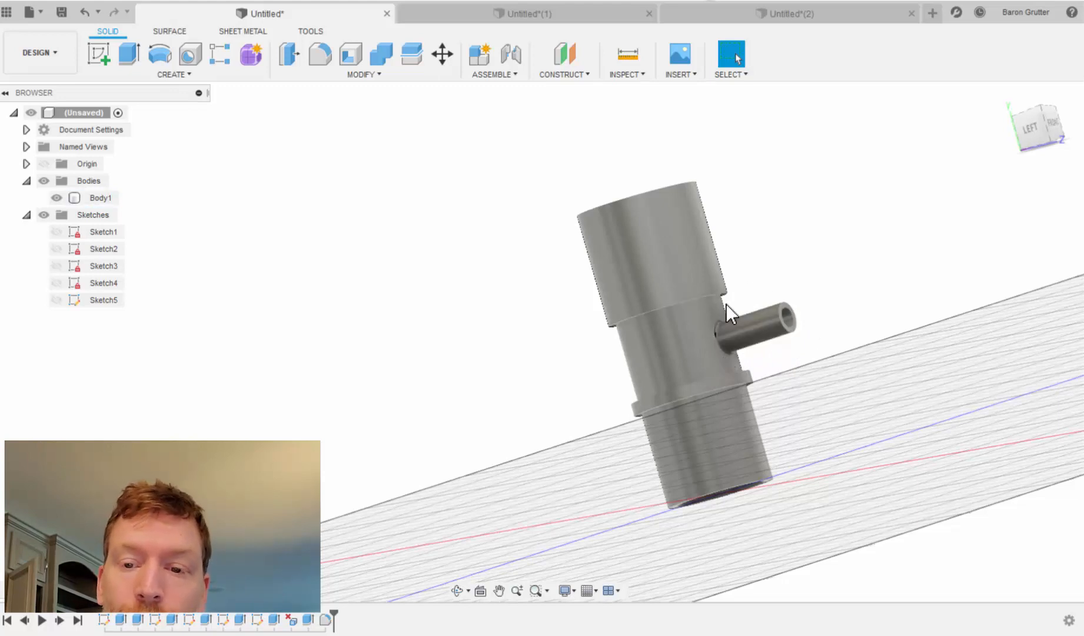
{"action": "mouse_move", "coordinate": [781, 307]}
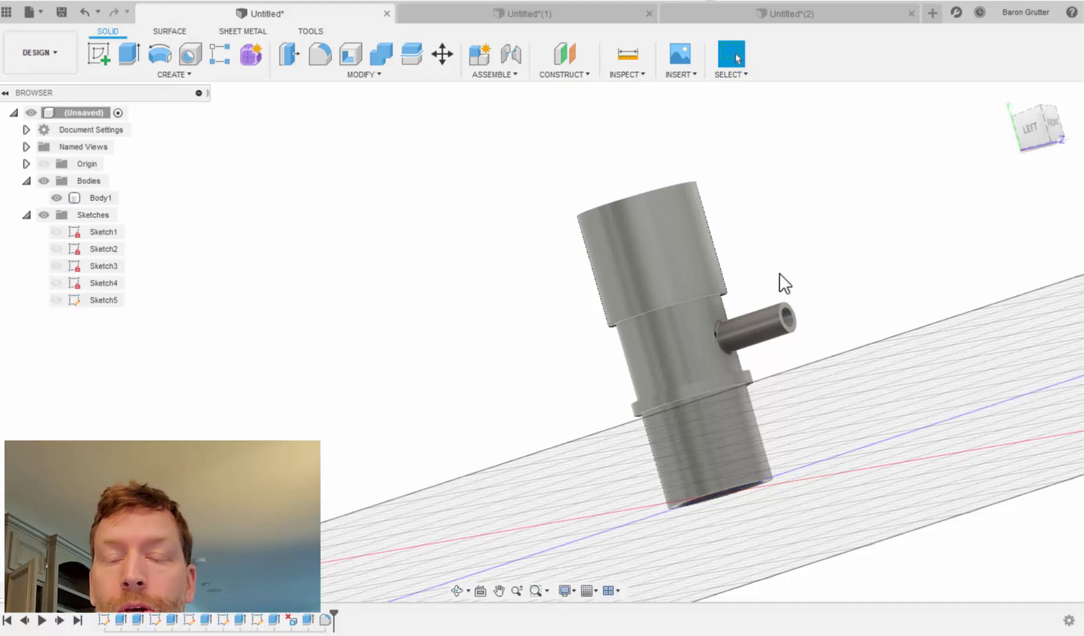
{"action": "mouse_move", "coordinate": [576, 339]}
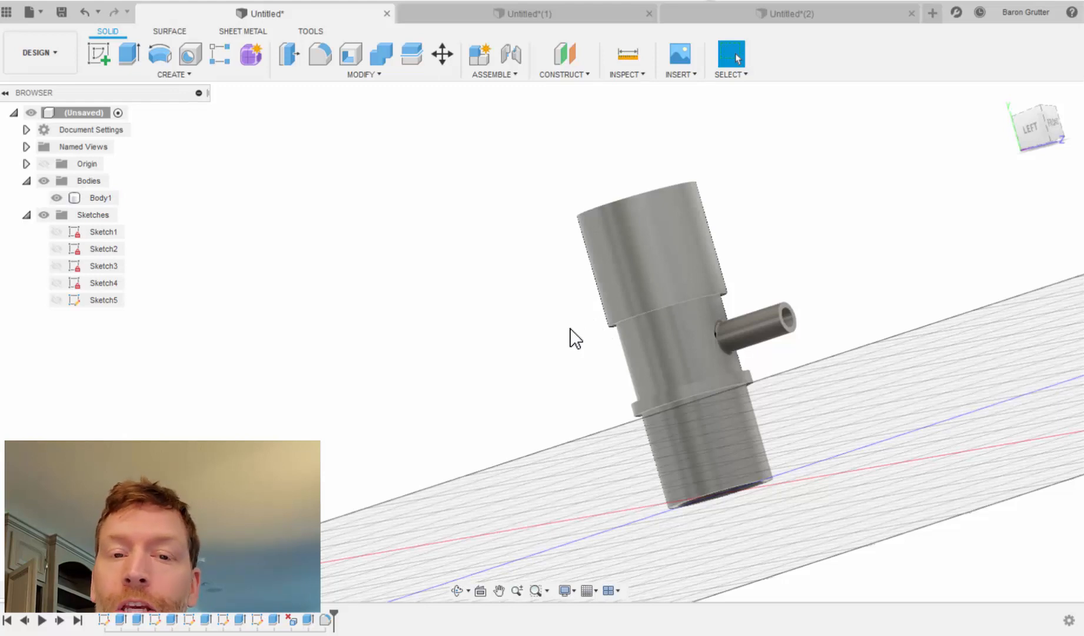
{"action": "mouse_move", "coordinate": [602, 338]}
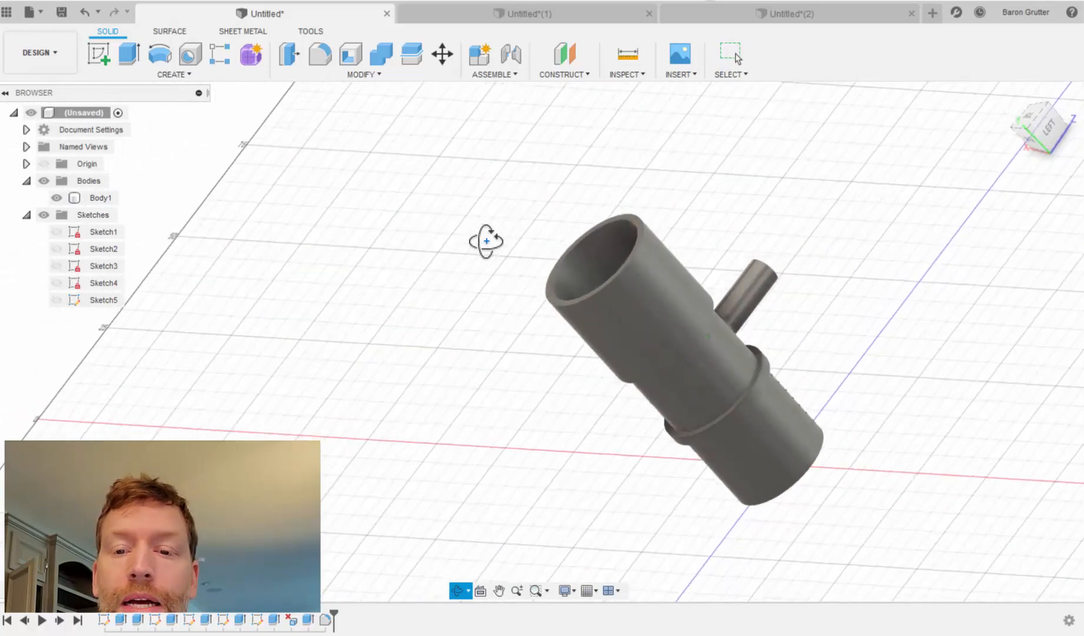
{"action": "left_click_drag", "start_coordinate": [487, 243], "coordinate": [546, 264]}
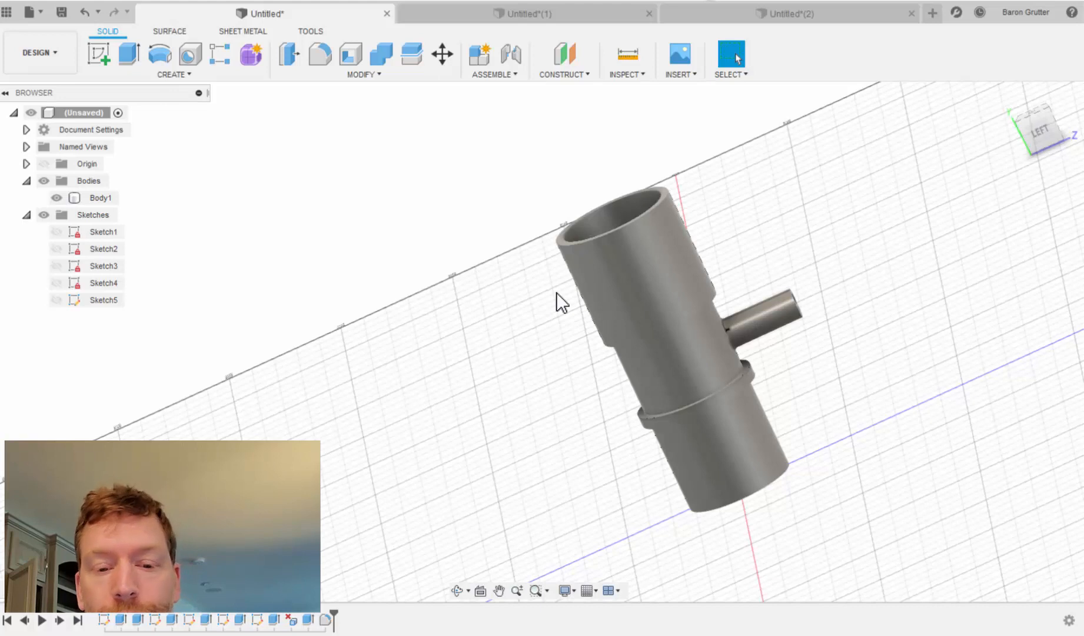
{"action": "mouse_move", "coordinate": [745, 597]}
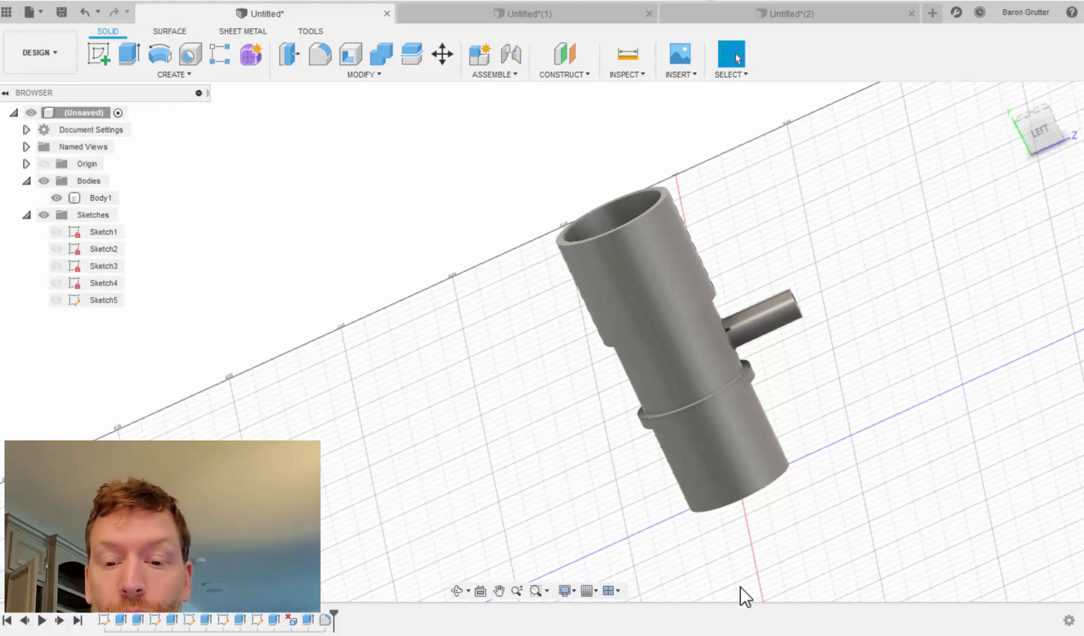